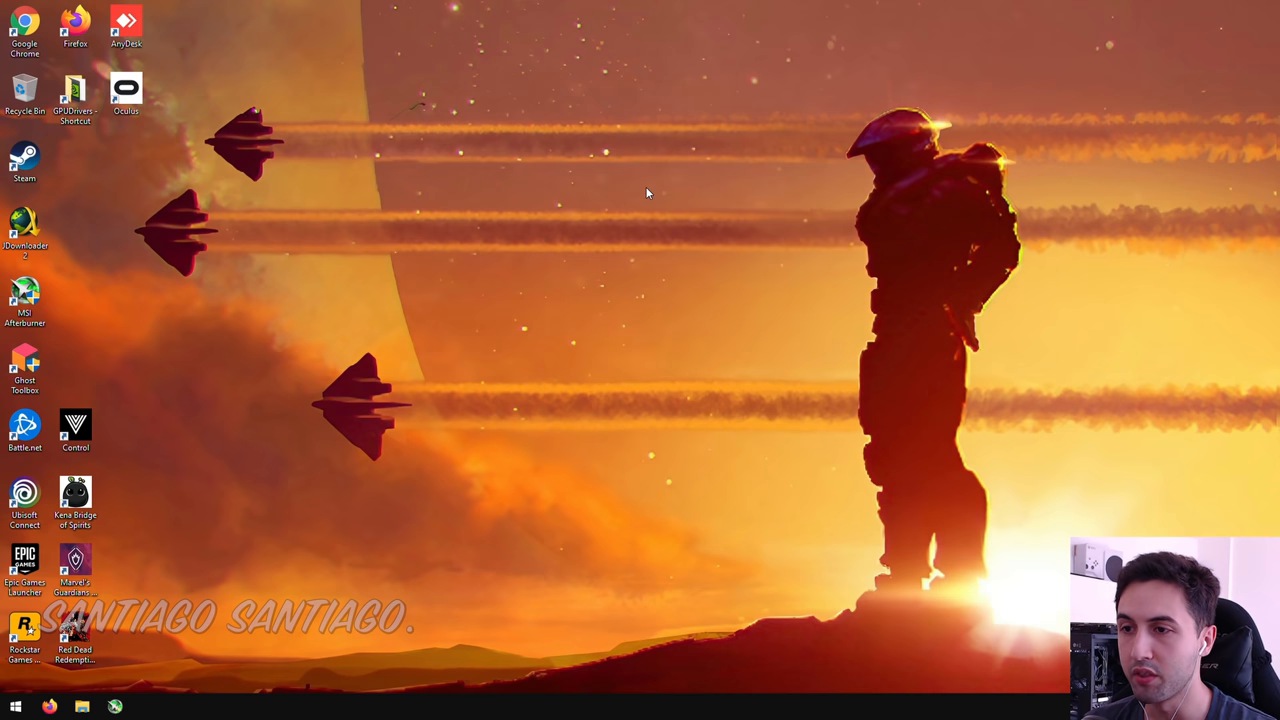
Step: Open NVIDIA Control Panel from the desktop right-click menu
{"action": "right_click", "coordinate": [647, 192]}
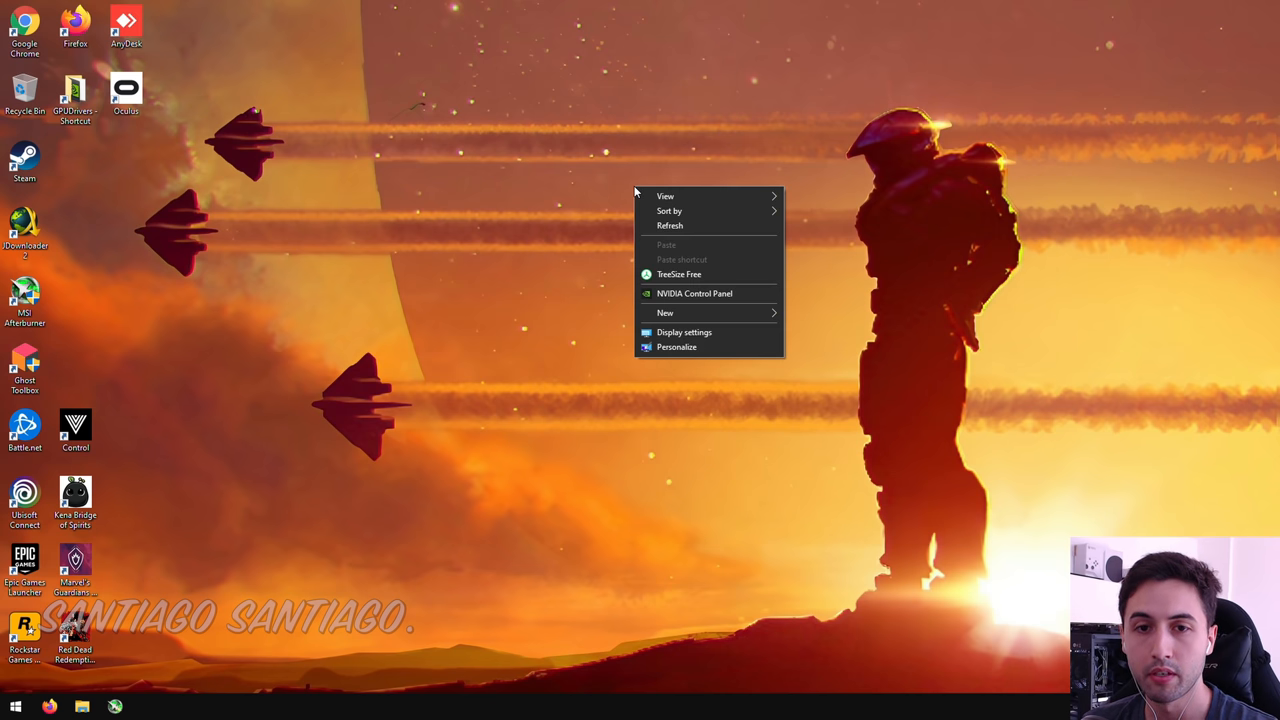
{"action": "mouse_move", "coordinate": [694, 293]}
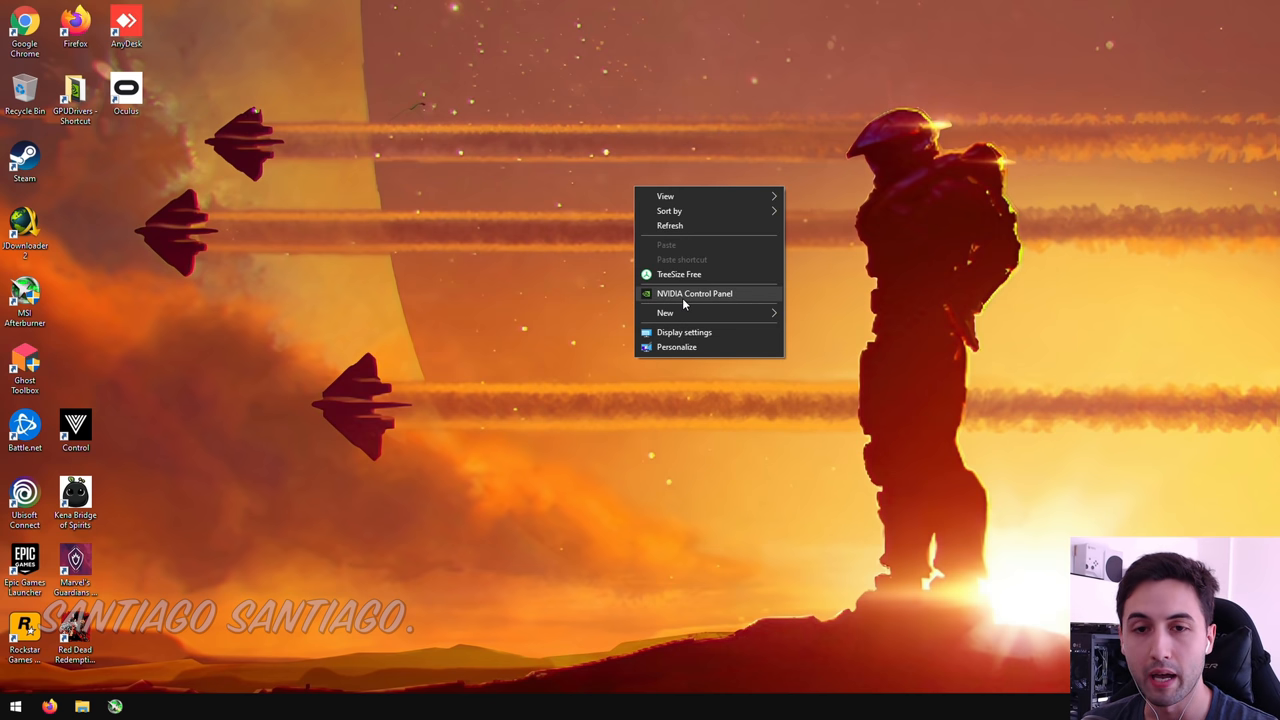
{"action": "left_click", "coordinate": [694, 293]}
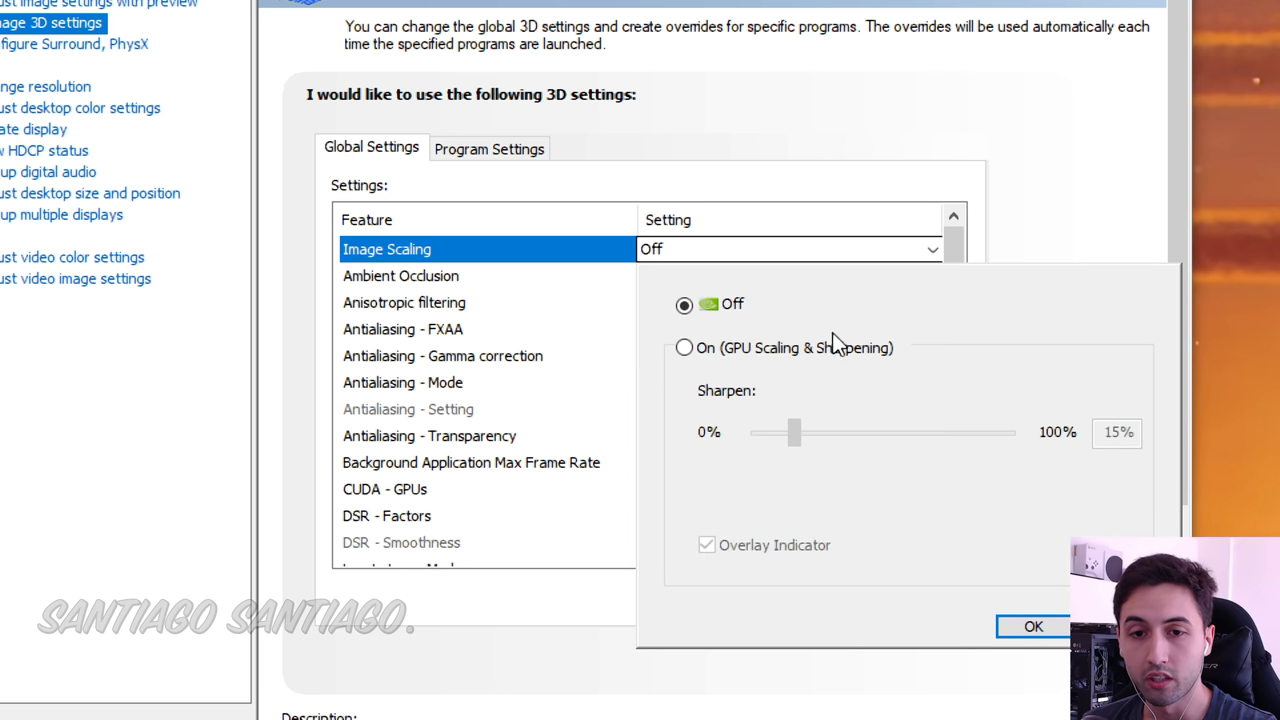
Step: Enable Image Scaling with sharpening at 30% and confirm with OK
{"action": "left_click", "coordinate": [684, 347]}
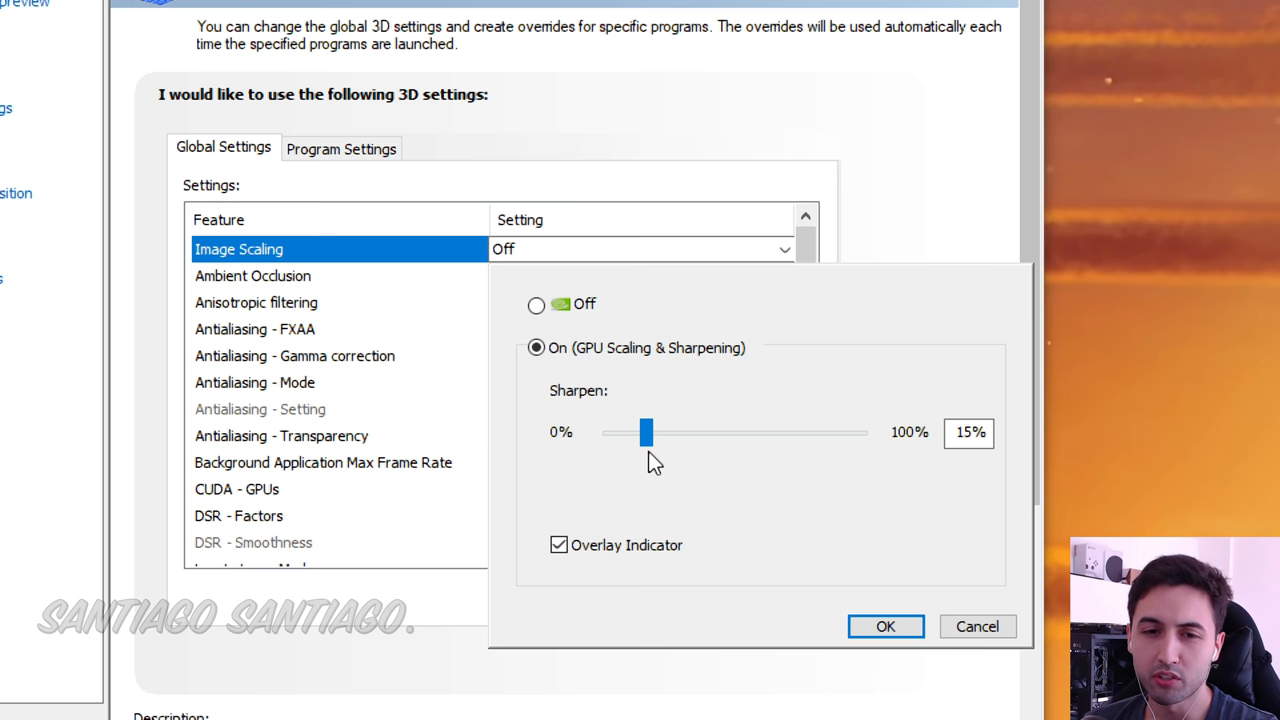
{"action": "left_click_drag", "start_coordinate": [644, 432], "coordinate": [637, 432]}
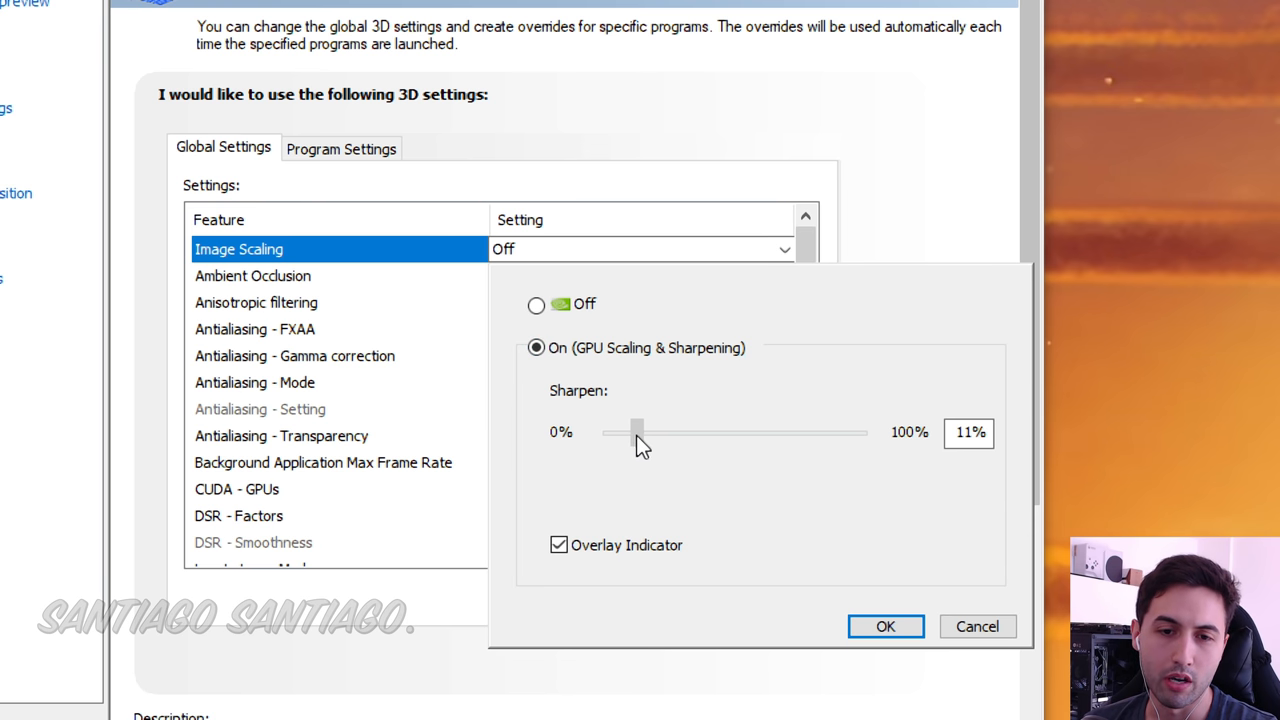
{"action": "left_click_drag", "start_coordinate": [637, 431], "coordinate": [682, 431]}
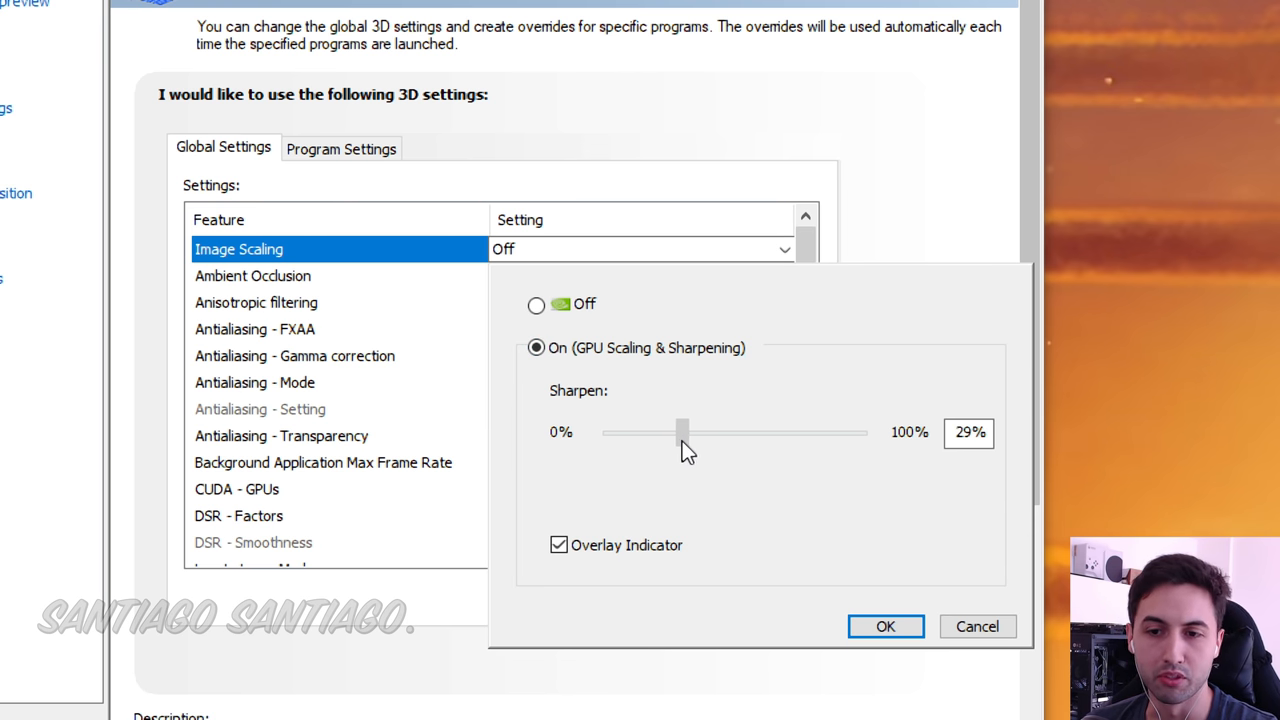
{"action": "left_click_drag", "start_coordinate": [683, 432], "coordinate": [717, 432]}
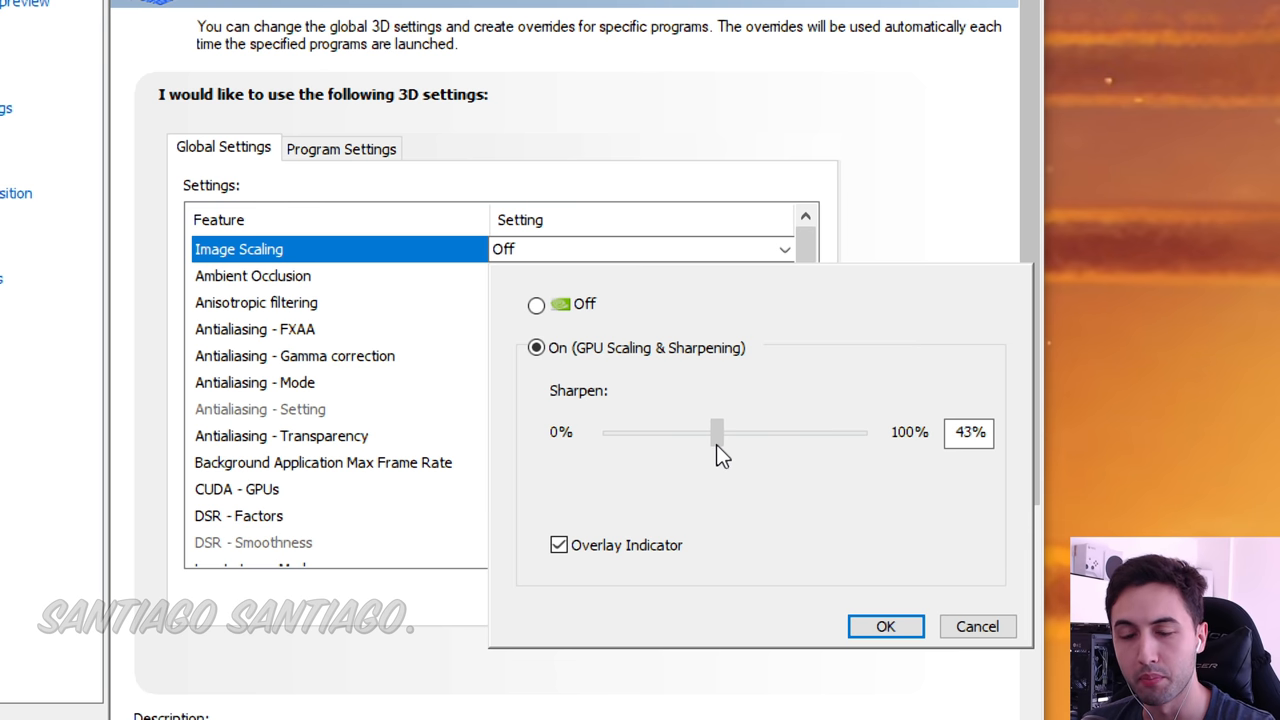
{"action": "left_click_drag", "start_coordinate": [718, 432], "coordinate": [710, 432]}
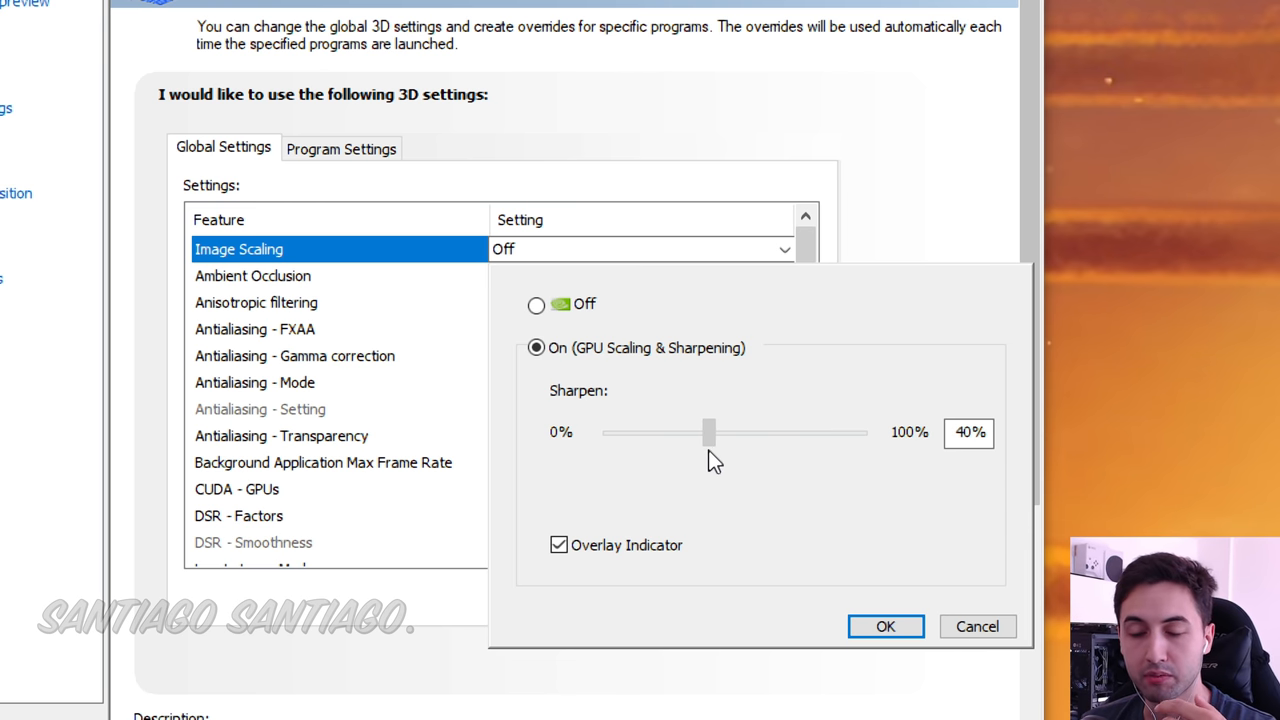
{"action": "left_click_drag", "start_coordinate": [710, 432], "coordinate": [687, 432]}
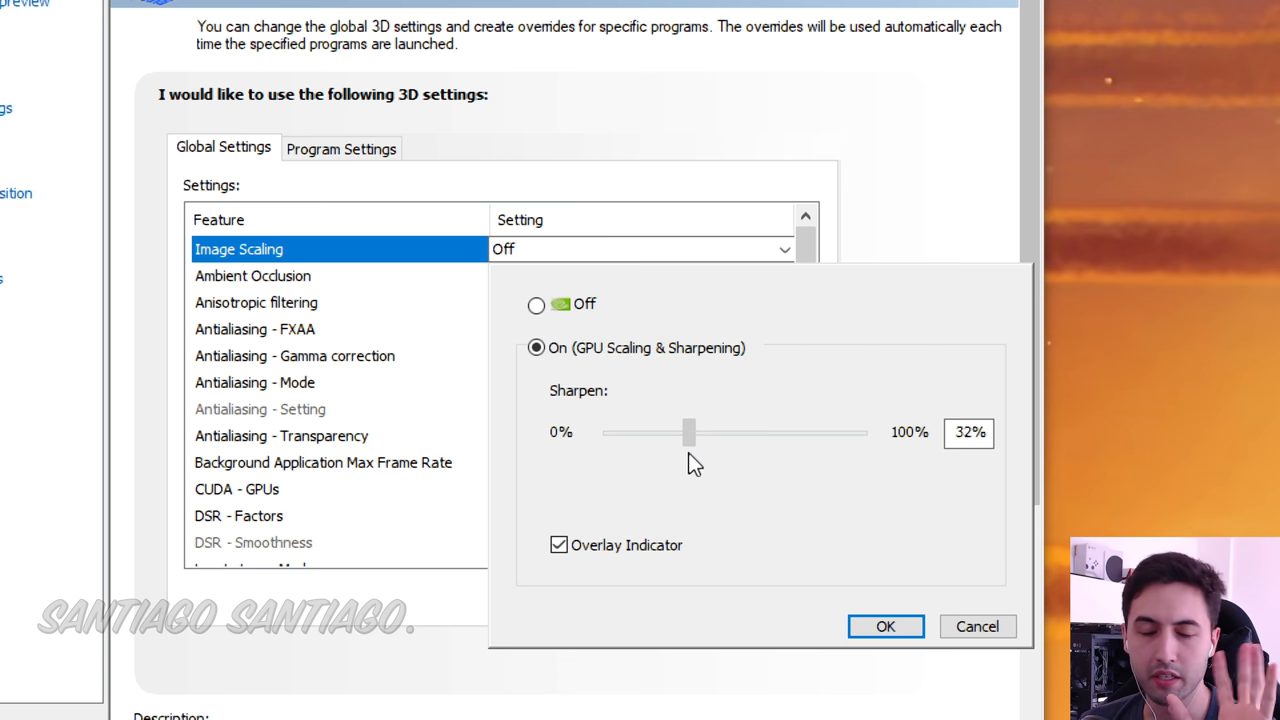
{"action": "left_click_drag", "start_coordinate": [688, 432], "coordinate": [678, 432]}
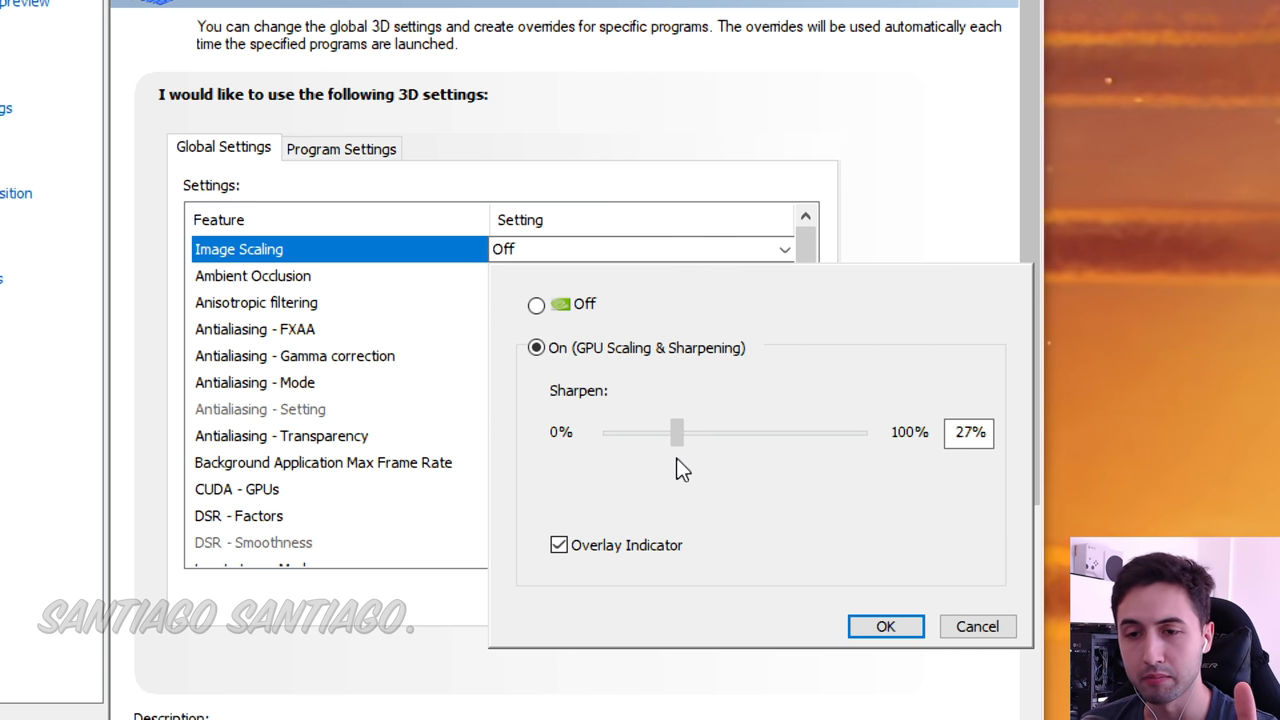
{"action": "left_click_drag", "start_coordinate": [678, 432], "coordinate": [697, 432]}
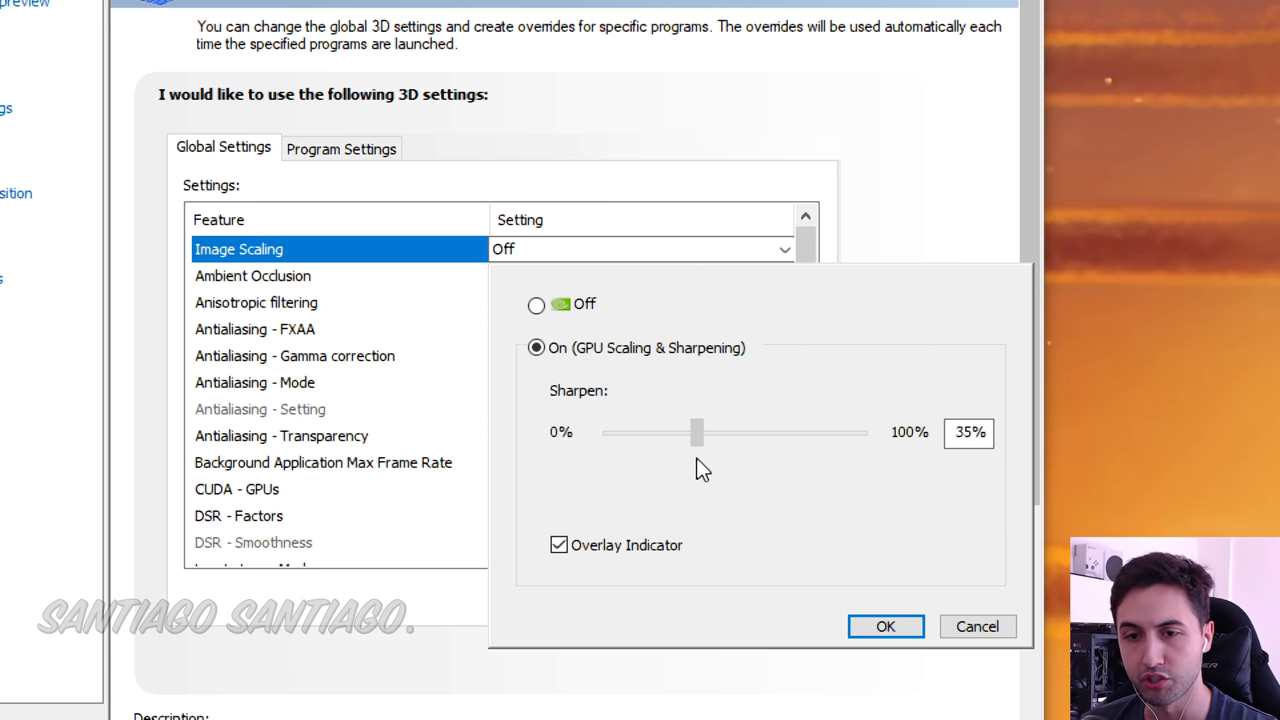
{"action": "left_click_drag", "start_coordinate": [697, 432], "coordinate": [683, 432]}
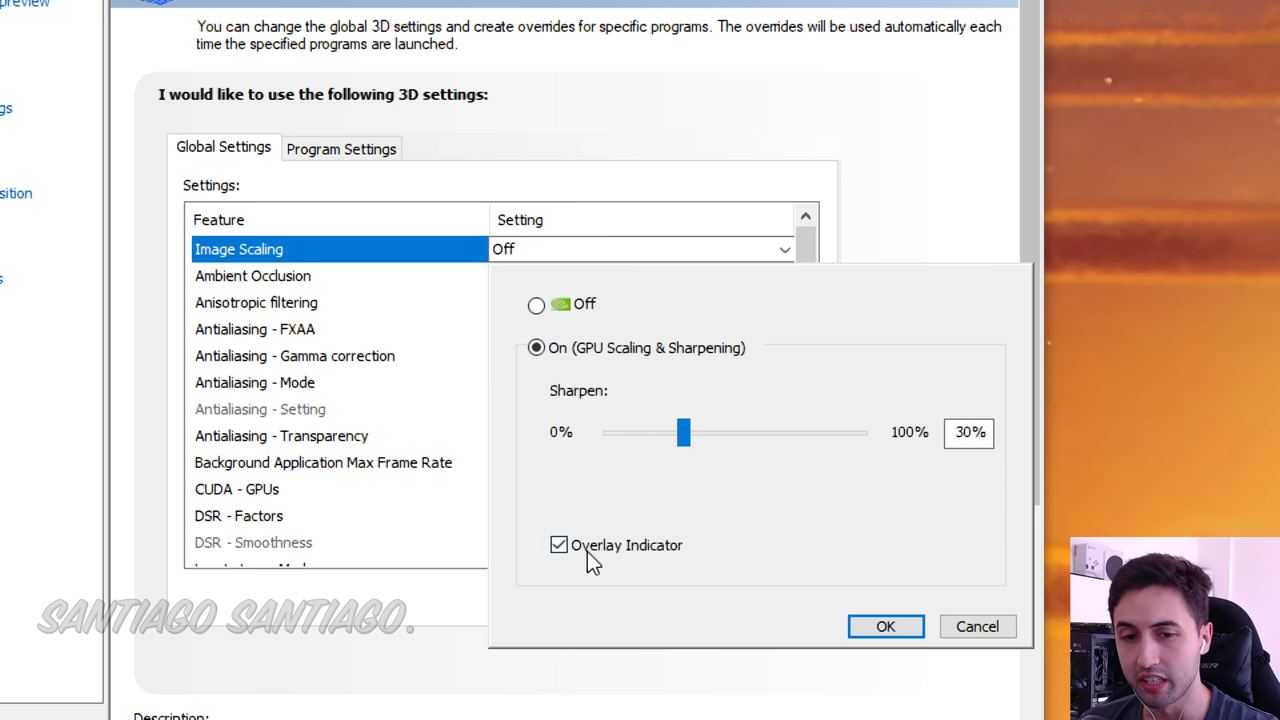
{"action": "mouse_move", "coordinate": [628, 578]}
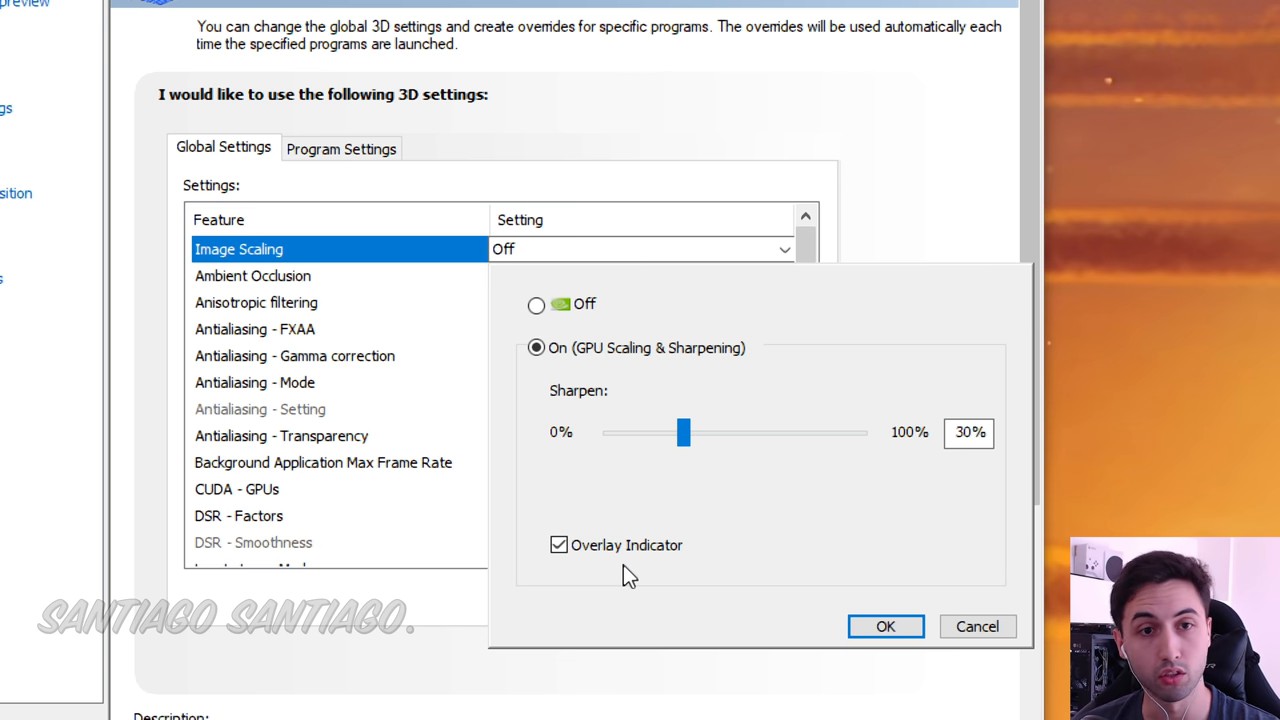
{"action": "mouse_move", "coordinate": [622, 388]}
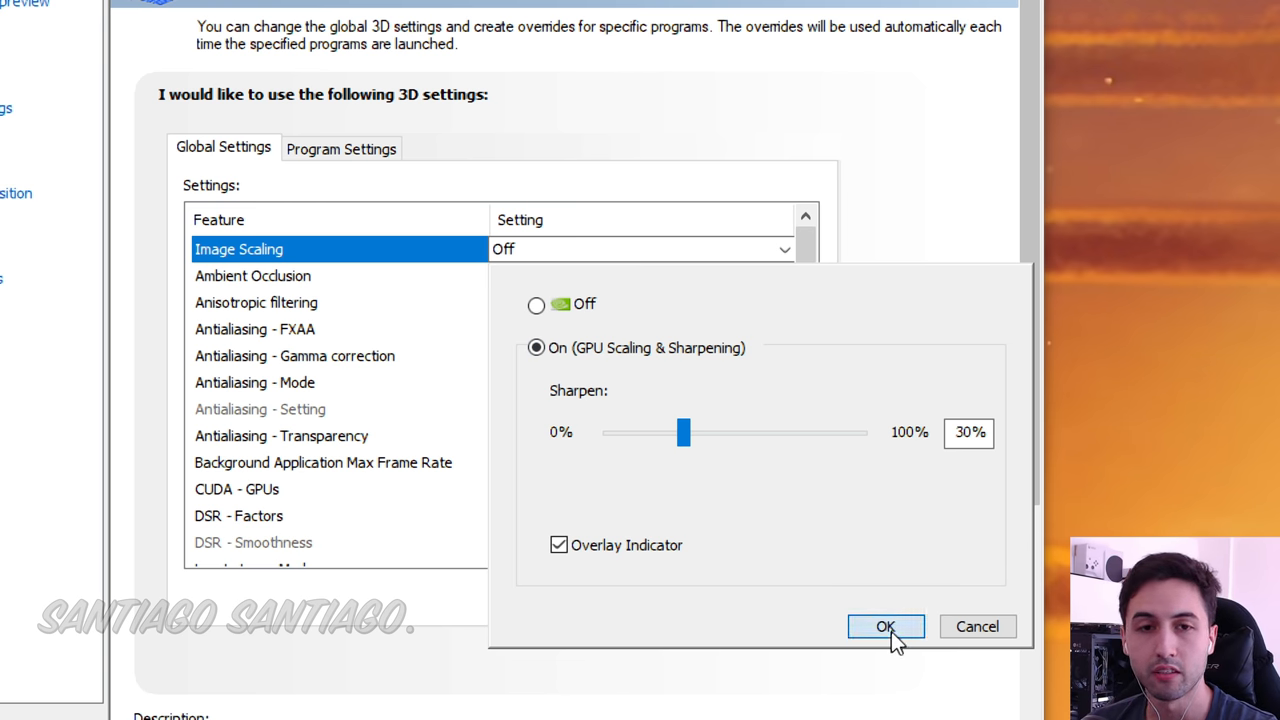
{"action": "left_click", "coordinate": [884, 626]}
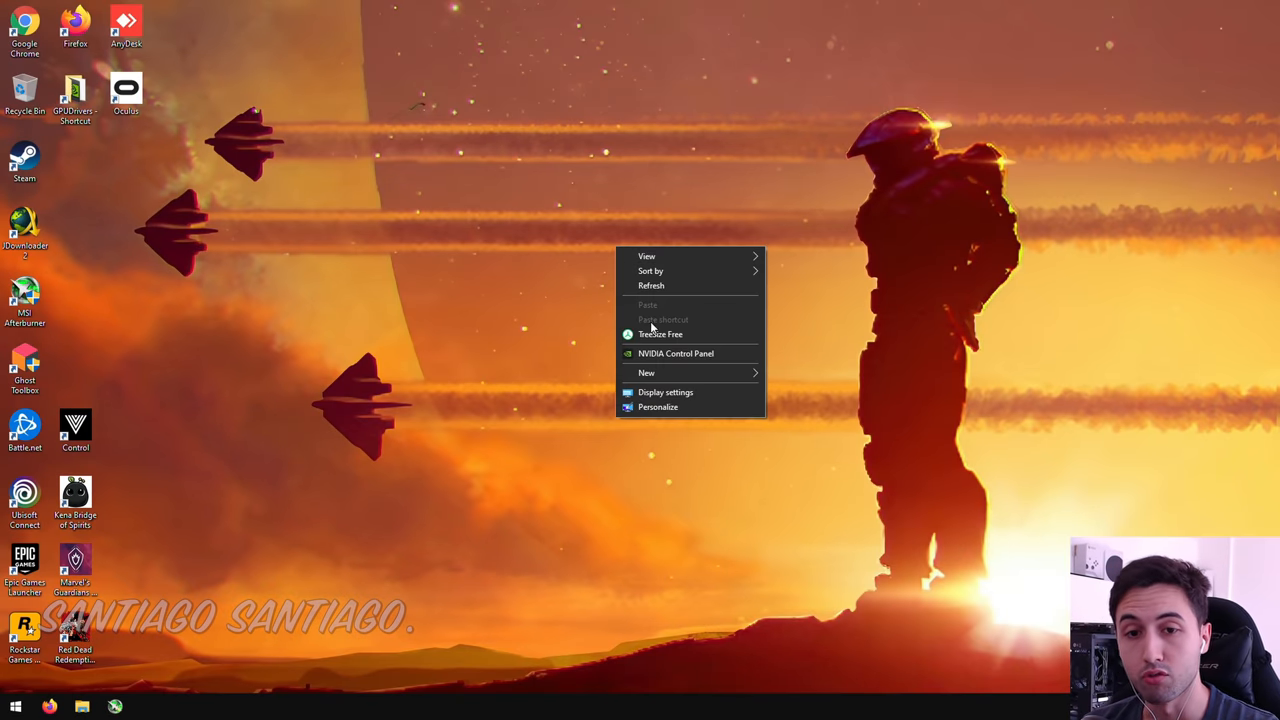
Step: Reopen NVIDIA Control Panel, go to Change resolution, and select 1632 × 918 scaling resolution
{"action": "left_click", "coordinate": [662, 358]}
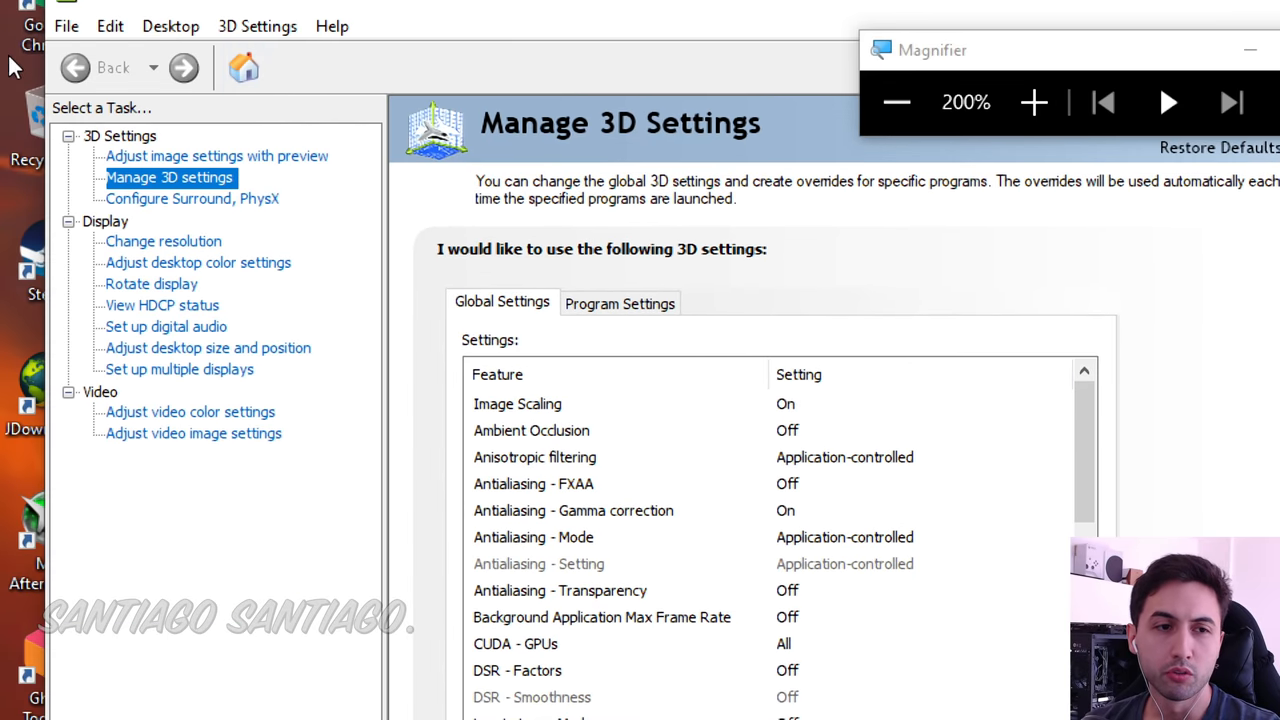
{"action": "mouse_move", "coordinate": [162, 247]}
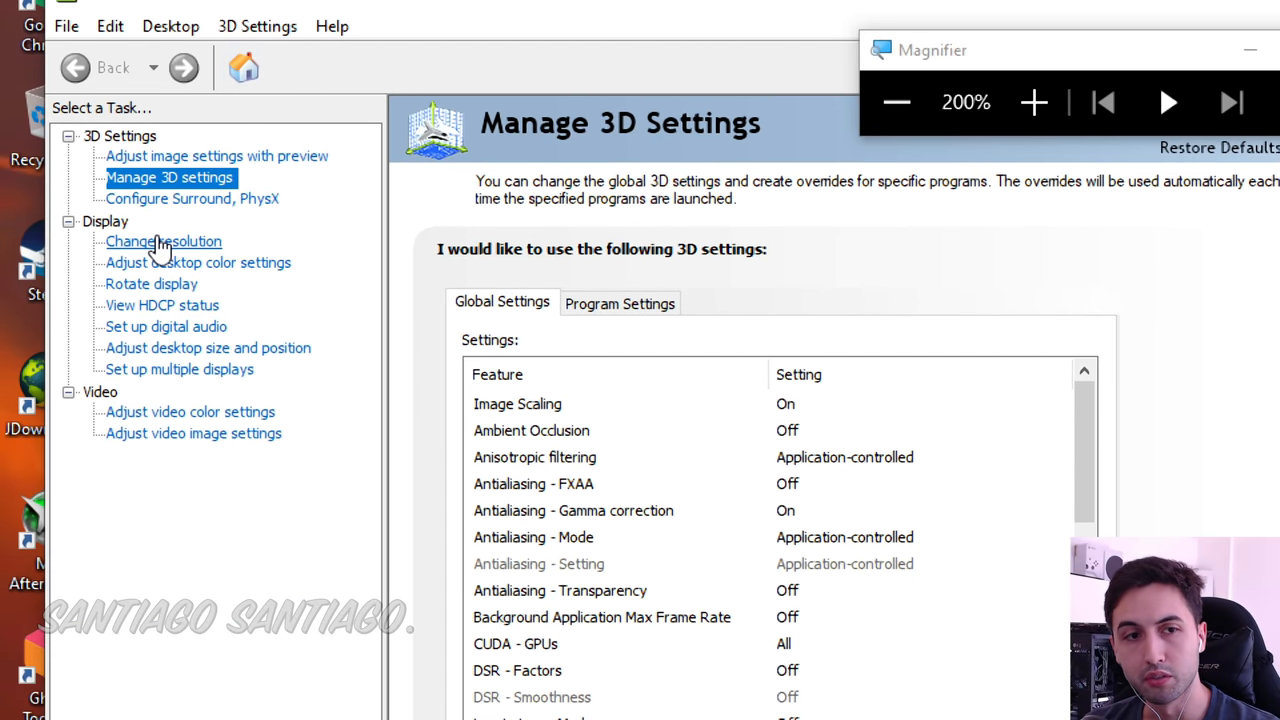
{"action": "left_click", "coordinate": [162, 241]}
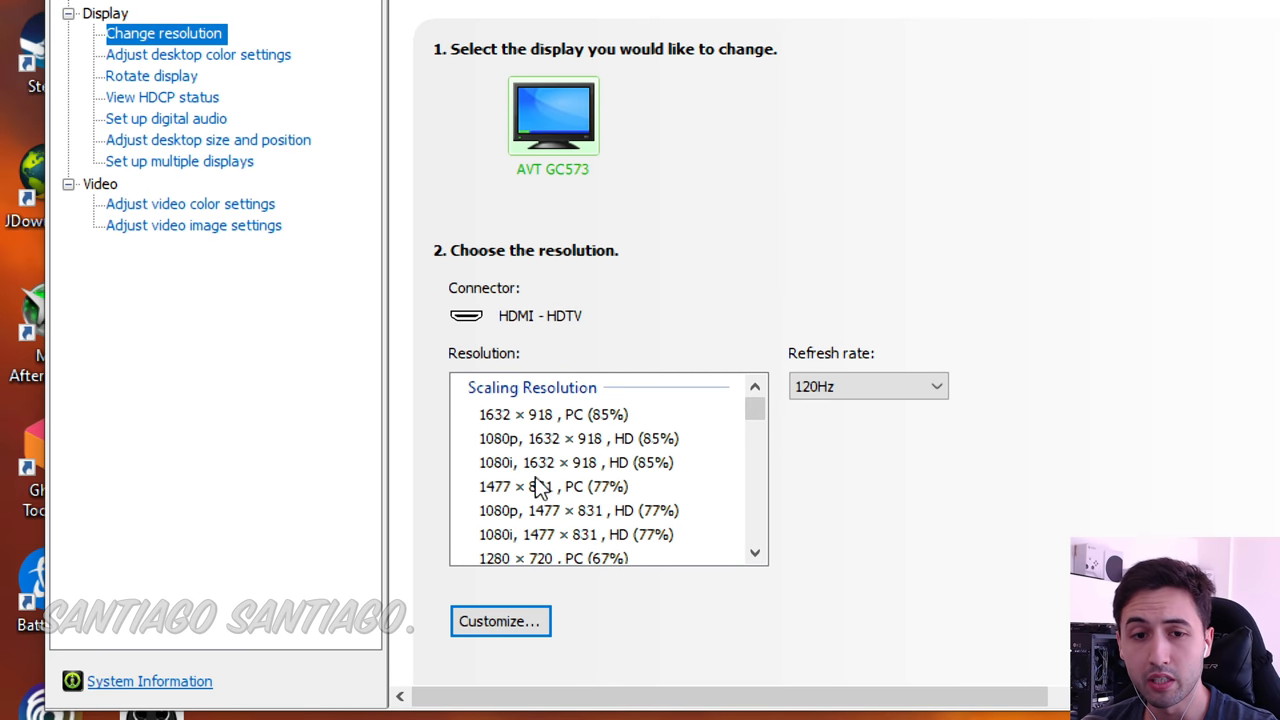
{"action": "scroll", "scroll_direction": "down", "scroll_amount": 3}
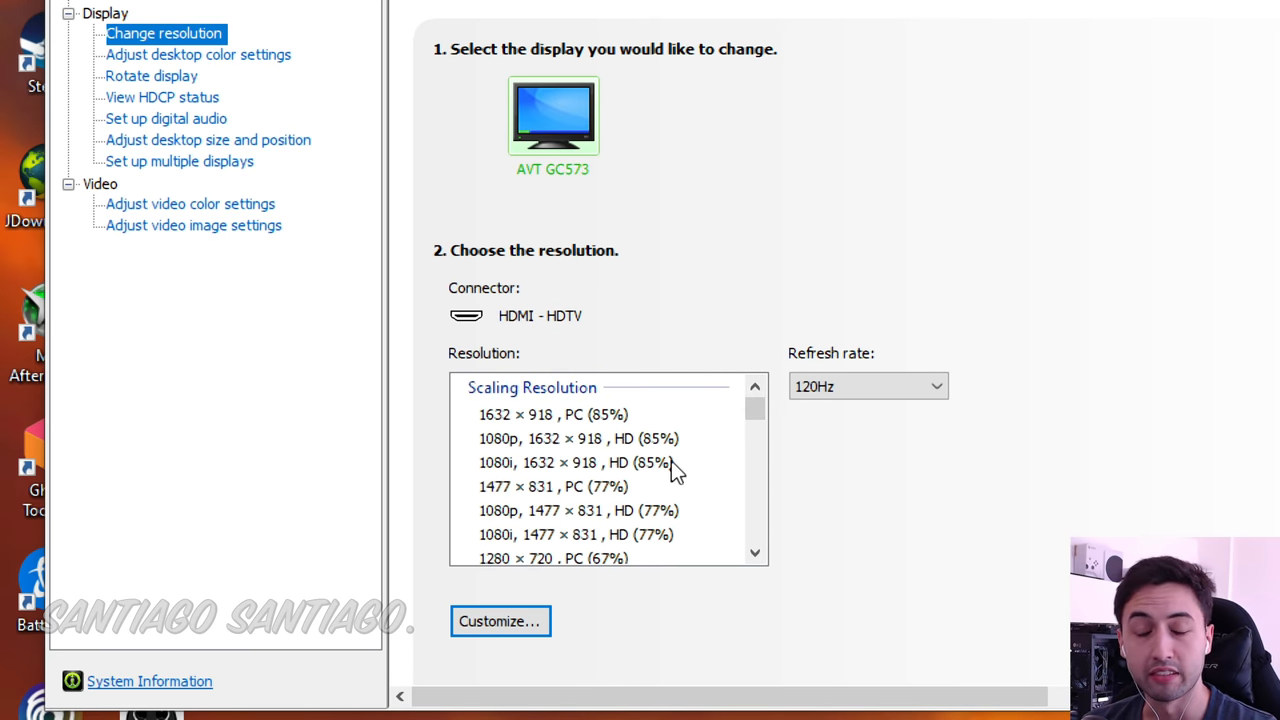
{"action": "left_click", "coordinate": [578, 438]}
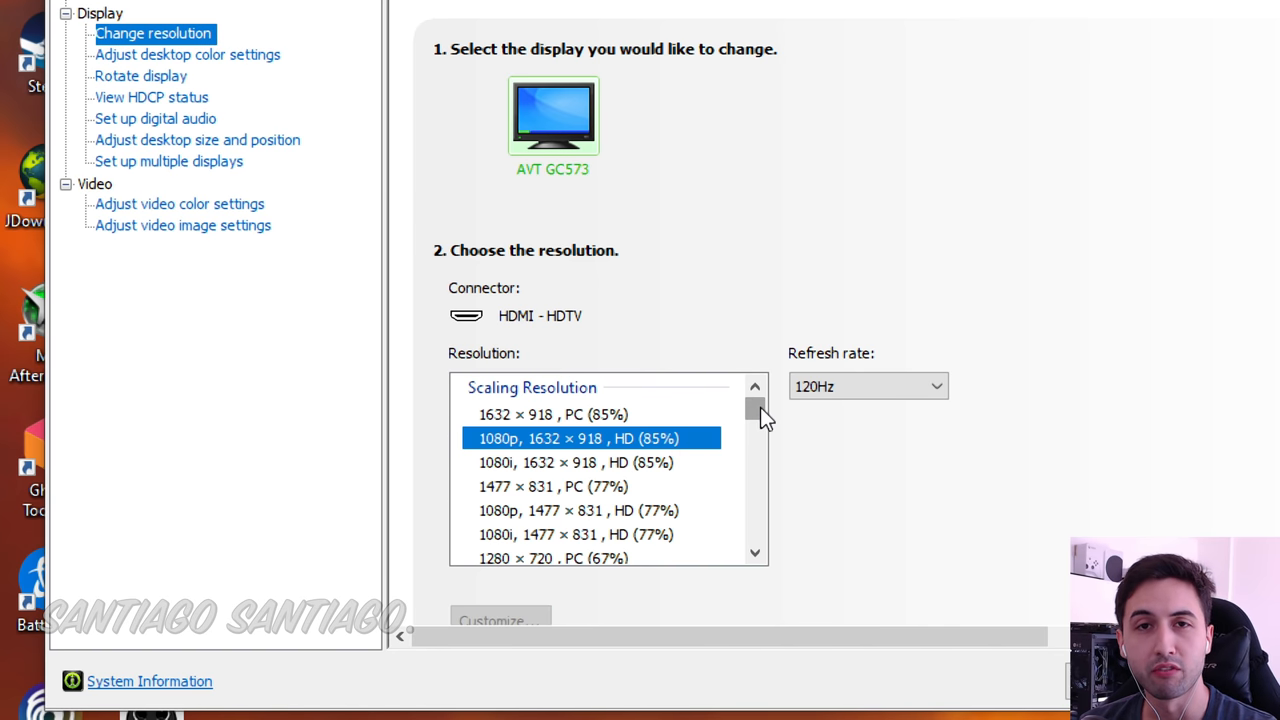
{"action": "mouse_move", "coordinate": [775, 440]}
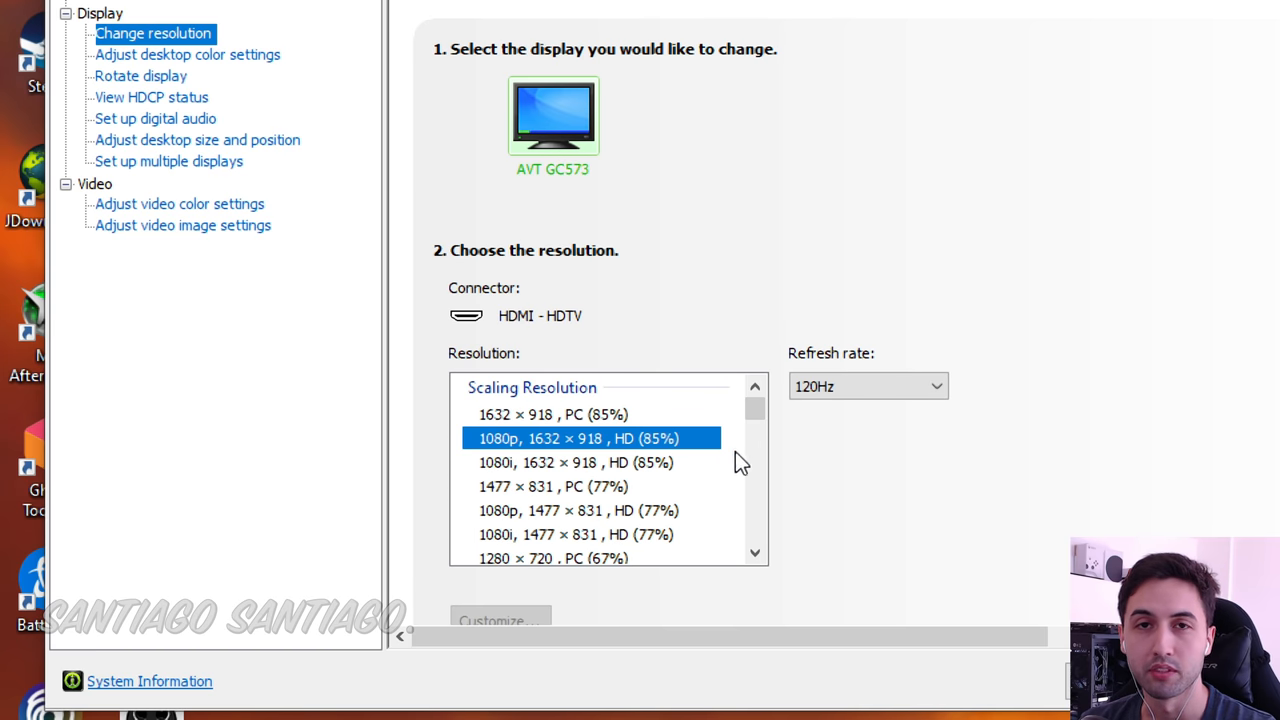
{"action": "mouse_move", "coordinate": [775, 428]}
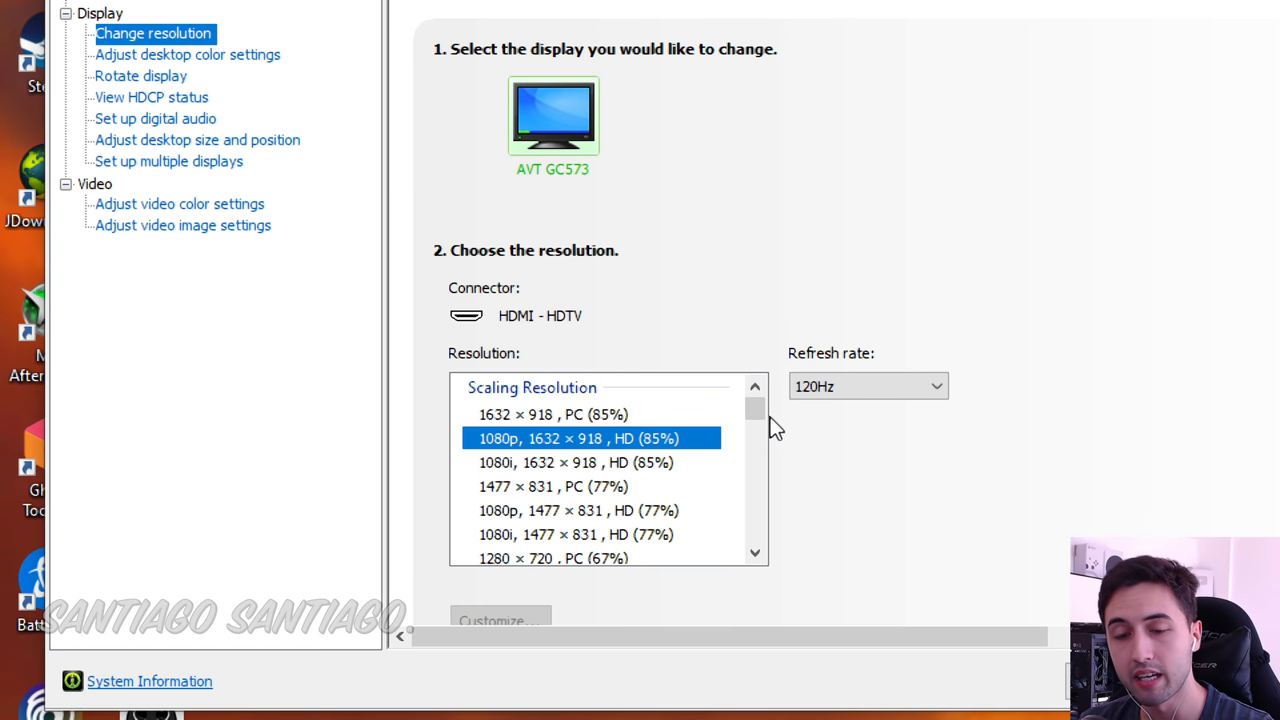
Step: Choose the 1477 × 831 scaling resolution from the list
{"action": "scroll", "scroll_direction": "down", "scroll_amount": 3}
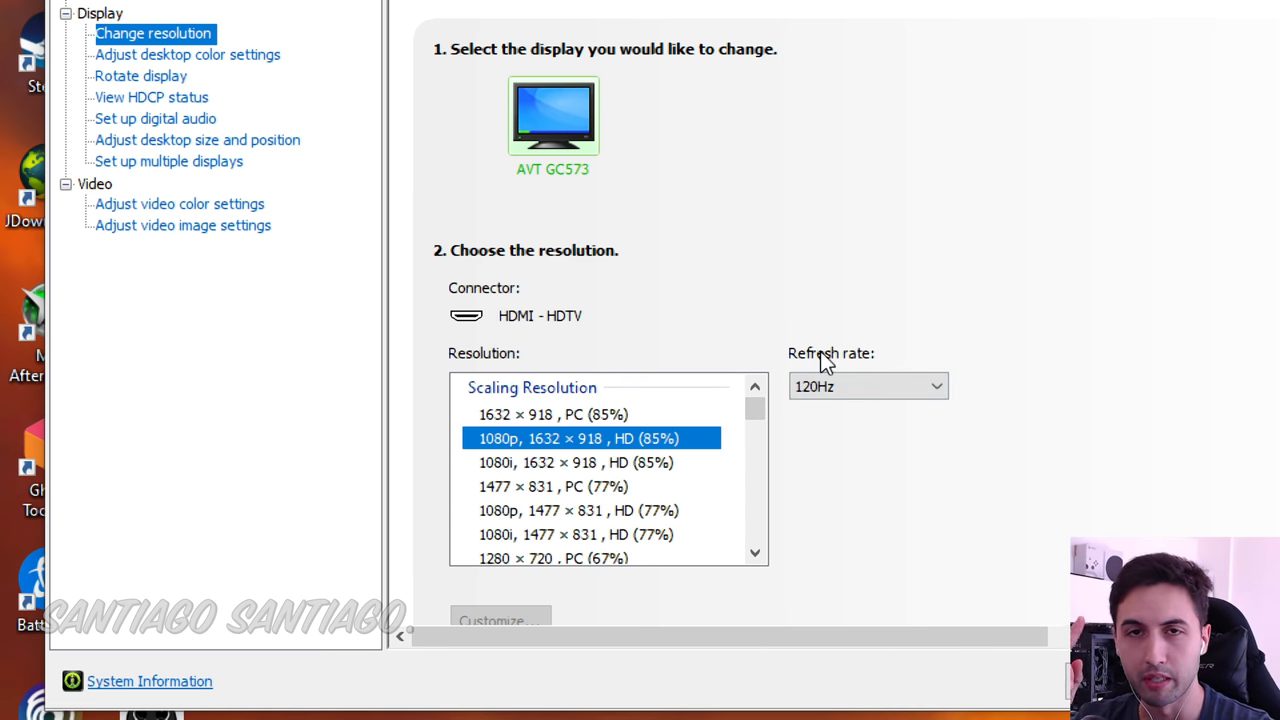
{"action": "mouse_move", "coordinate": [843, 430]}
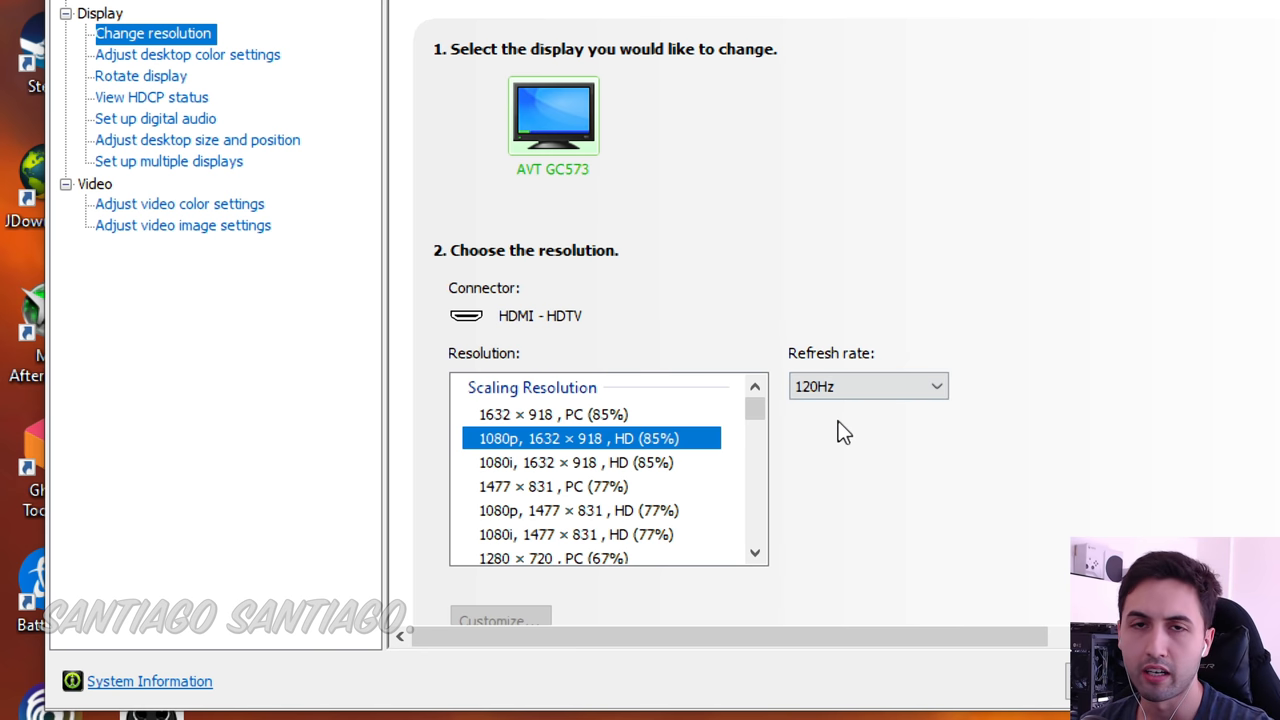
{"action": "mouse_move", "coordinate": [500, 465]}
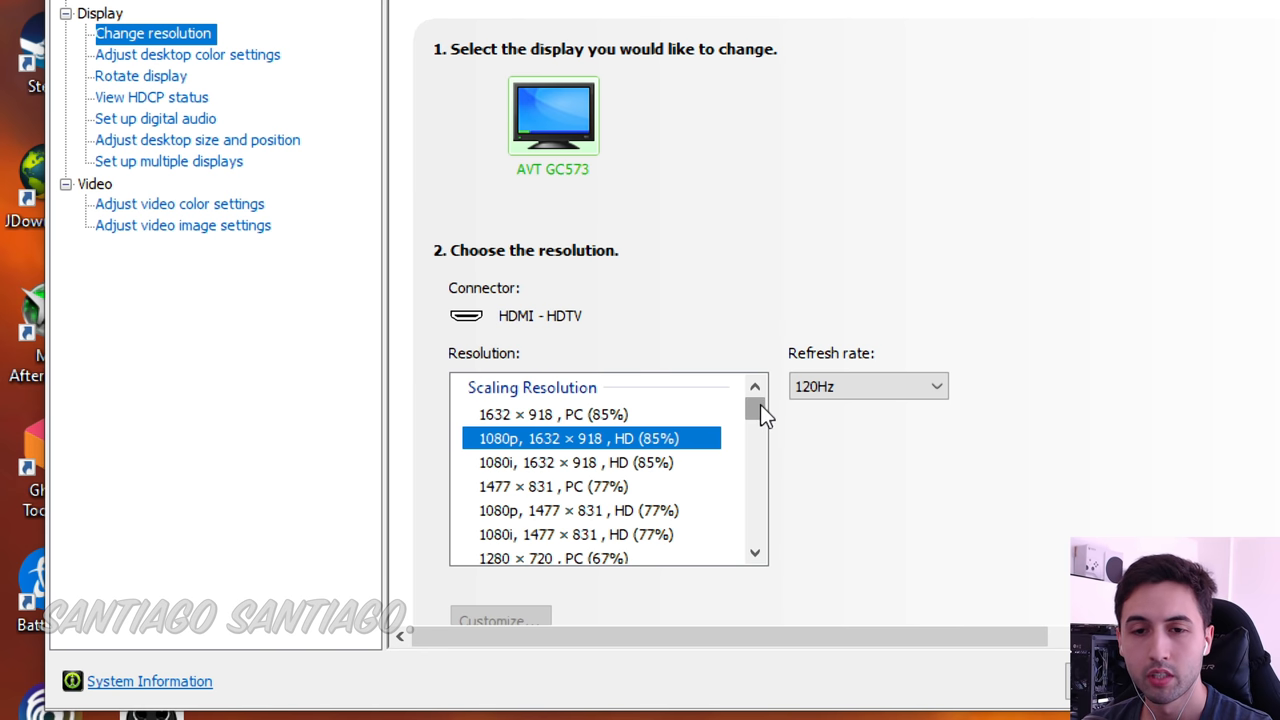
{"action": "scroll", "scroll_direction": "down", "scroll_amount": 3}
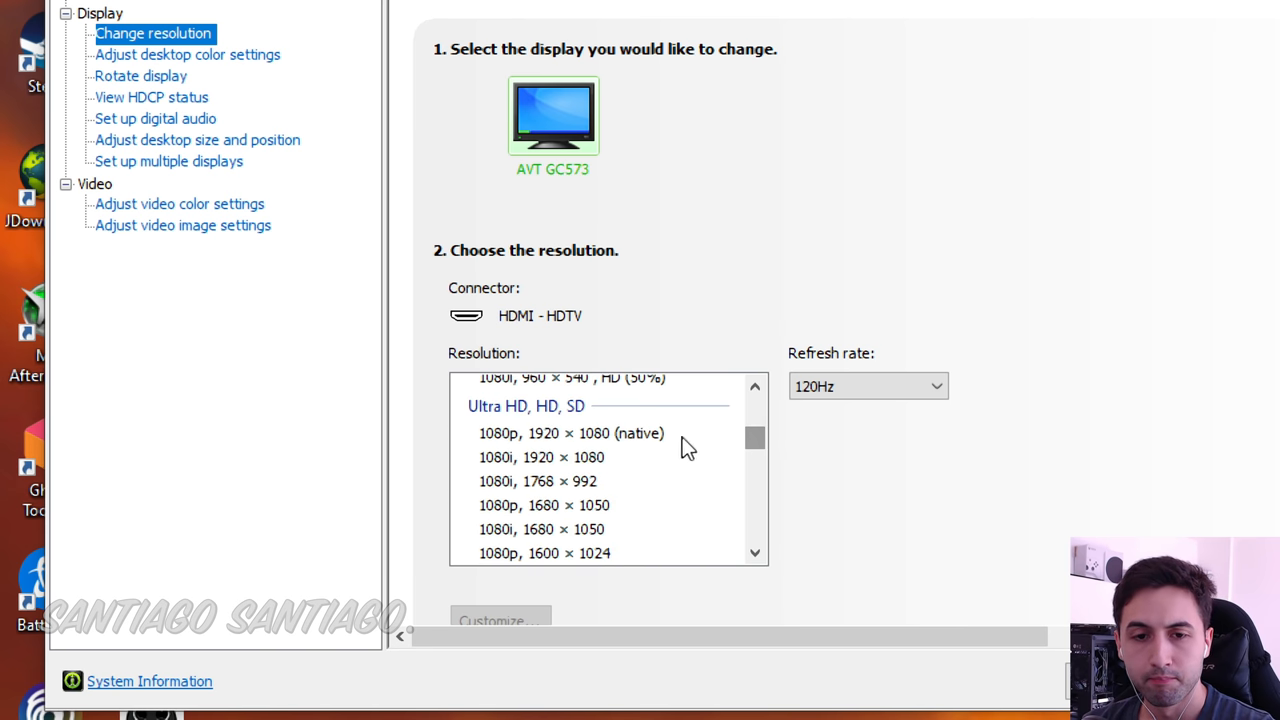
{"action": "scroll", "scroll_direction": "down", "scroll_amount": 3}
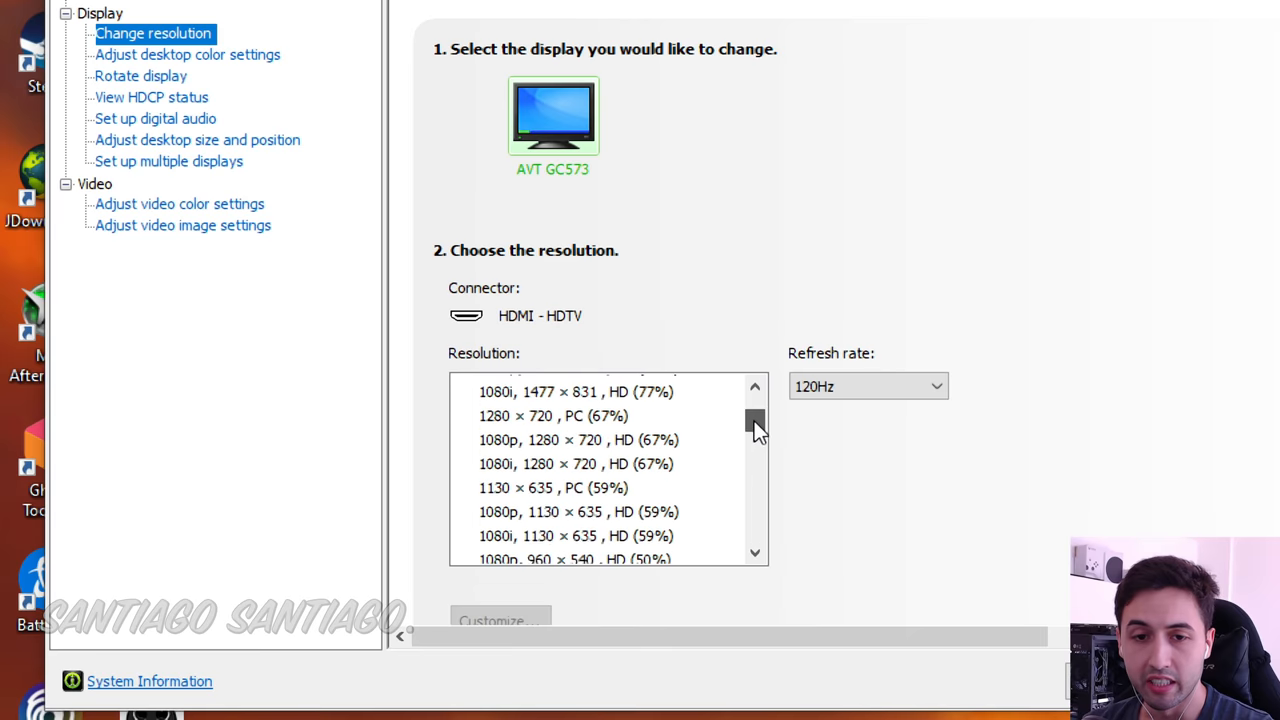
{"action": "scroll", "scroll_direction": "up", "scroll_amount": 3}
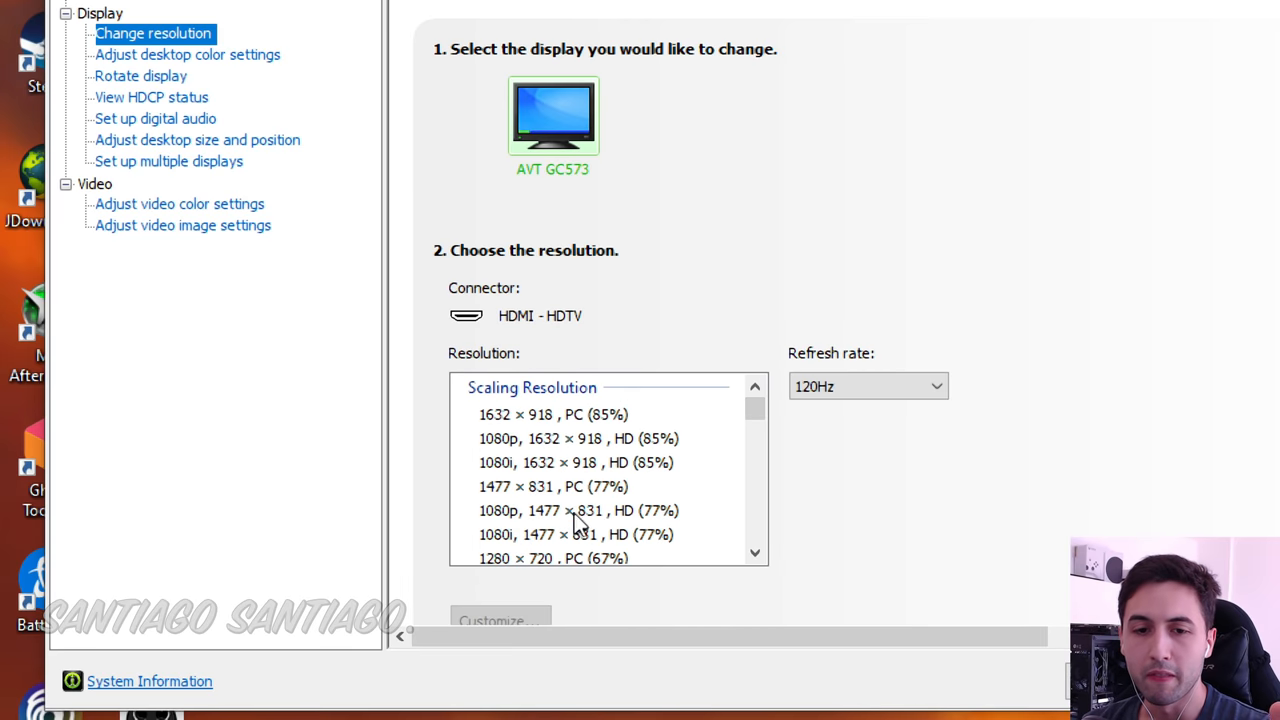
{"action": "left_click", "coordinate": [578, 510]}
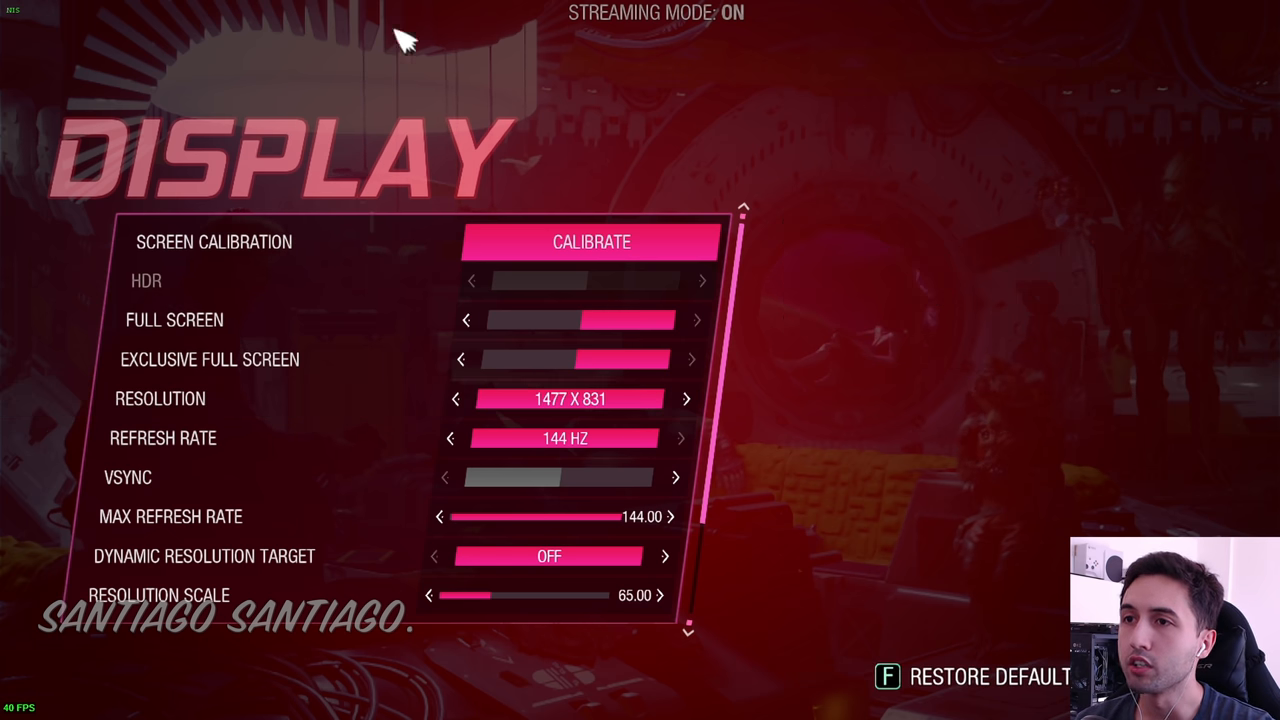
{"action": "mouse_move", "coordinate": [25, 55]}
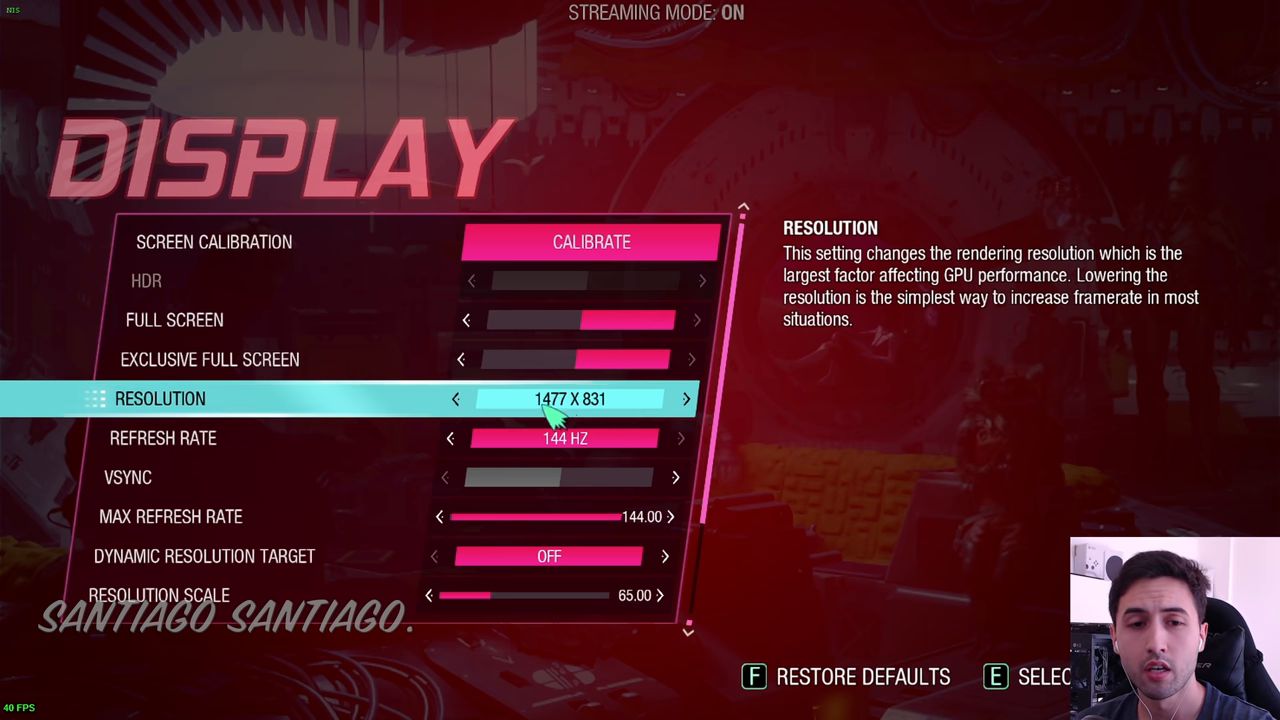
Step: Step the game's Resolution setting up to 1920 x 1080
{"action": "left_click", "coordinate": [456, 399]}
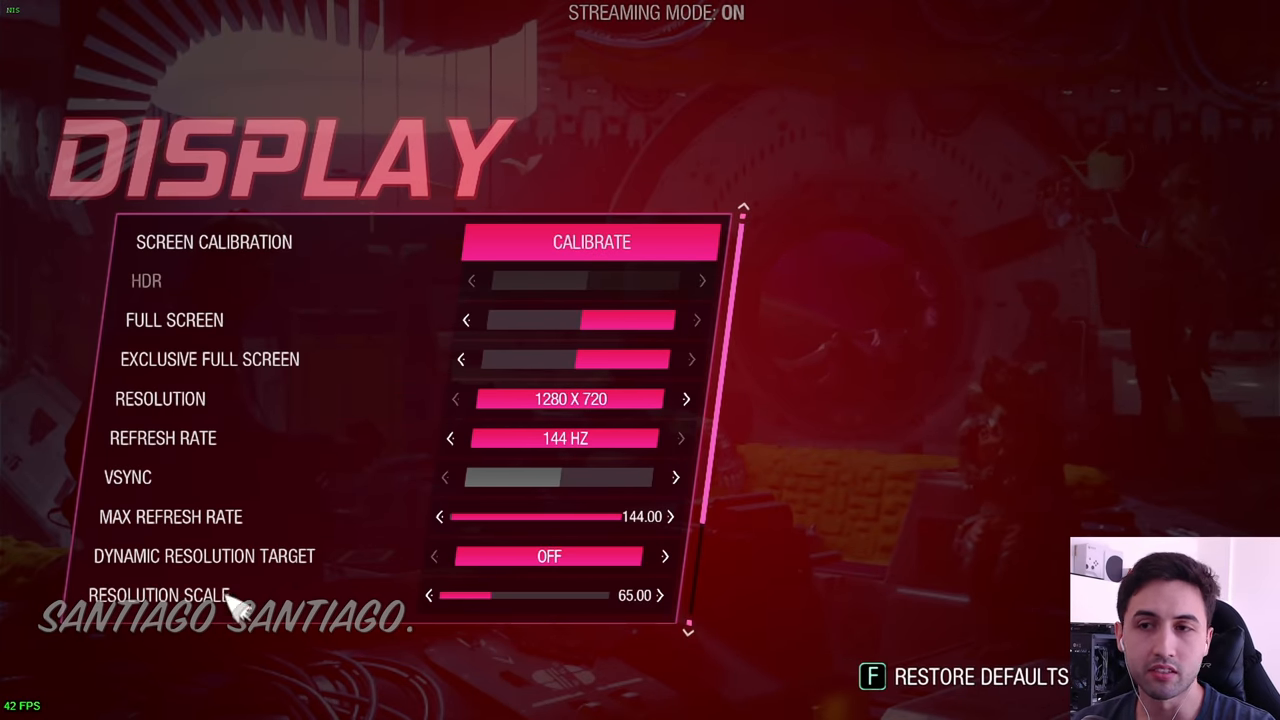
{"action": "mouse_move", "coordinate": [175, 320]}
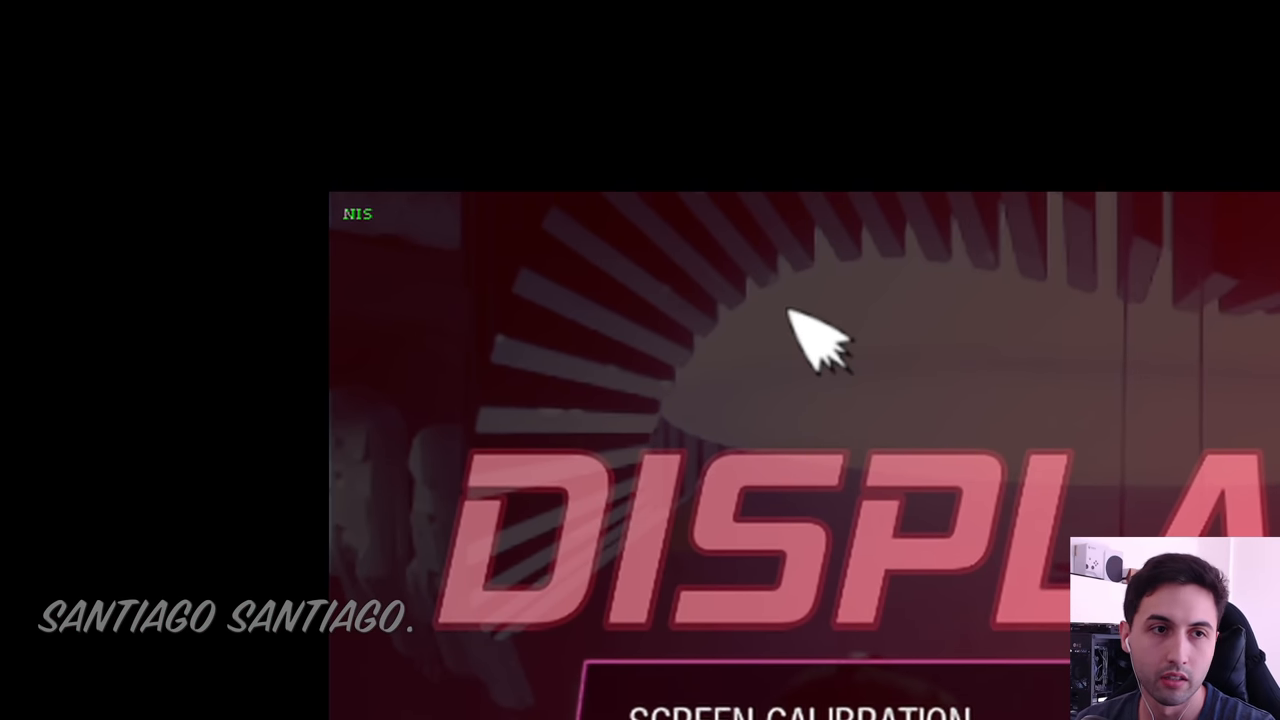
{"action": "mouse_move", "coordinate": [415, 430]}
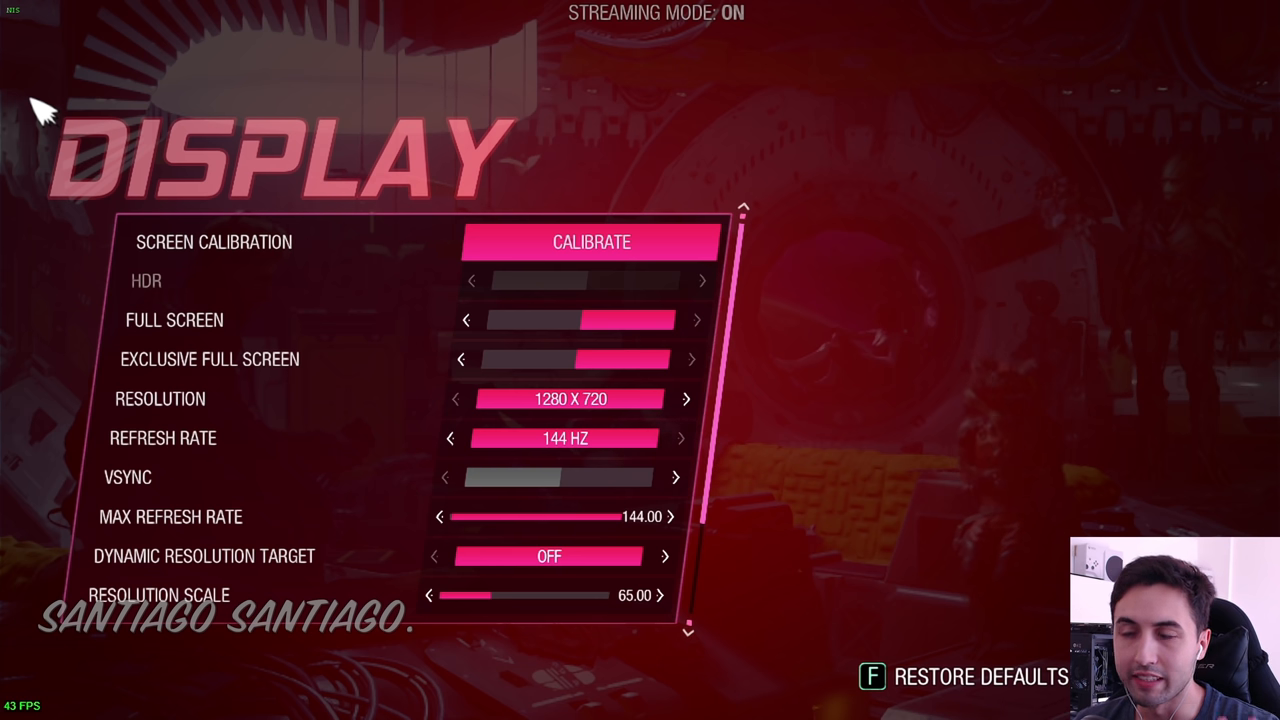
{"action": "mouse_move", "coordinate": [570, 399]}
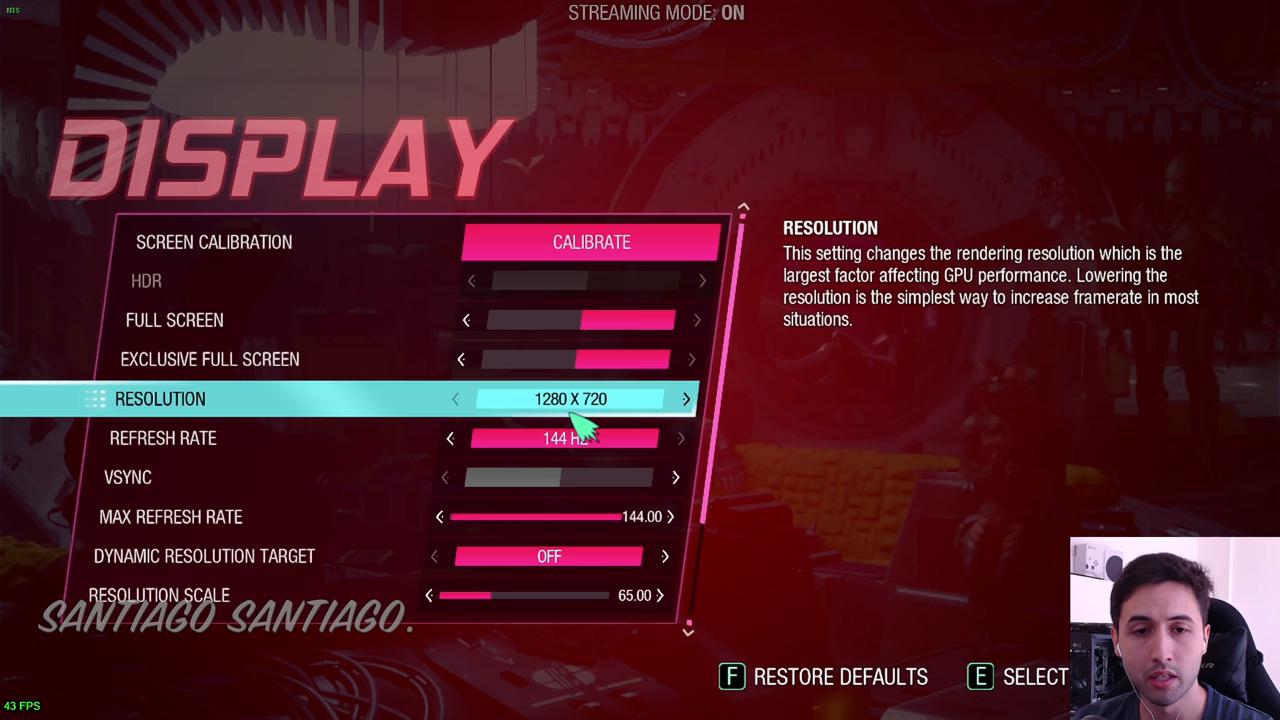
{"action": "left_click", "coordinate": [686, 398]}
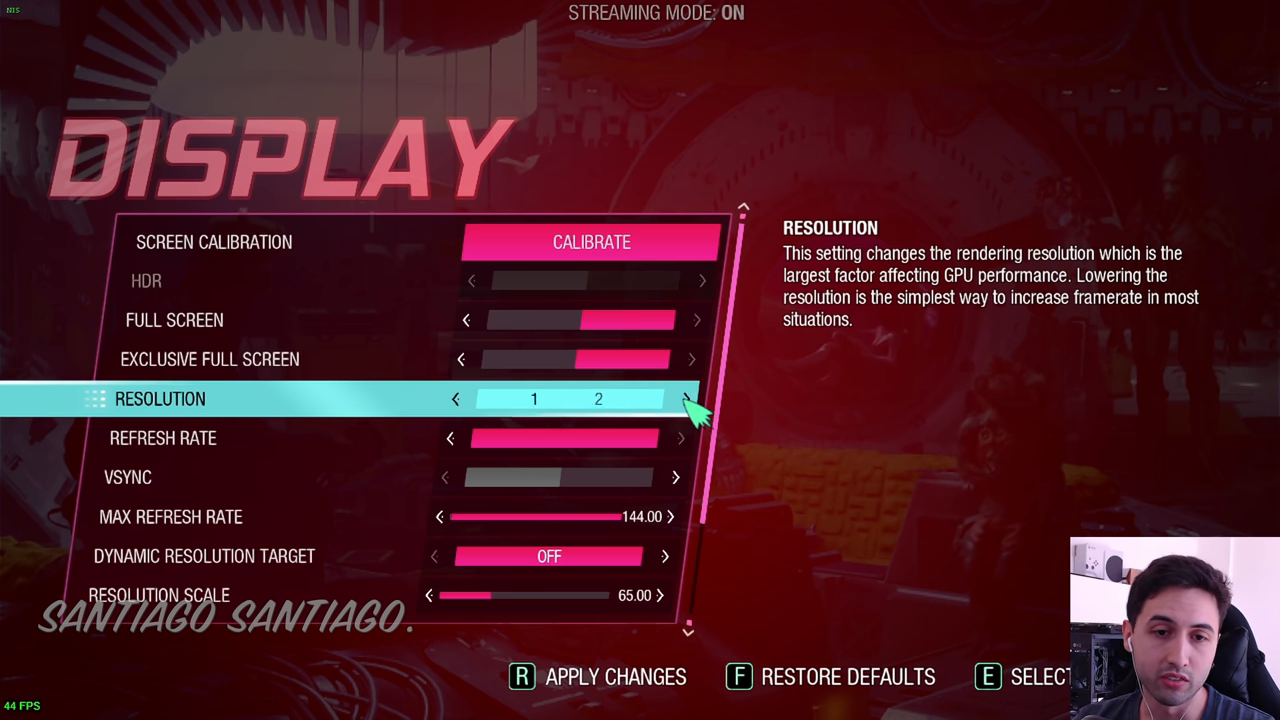
{"action": "left_click", "coordinate": [687, 399]}
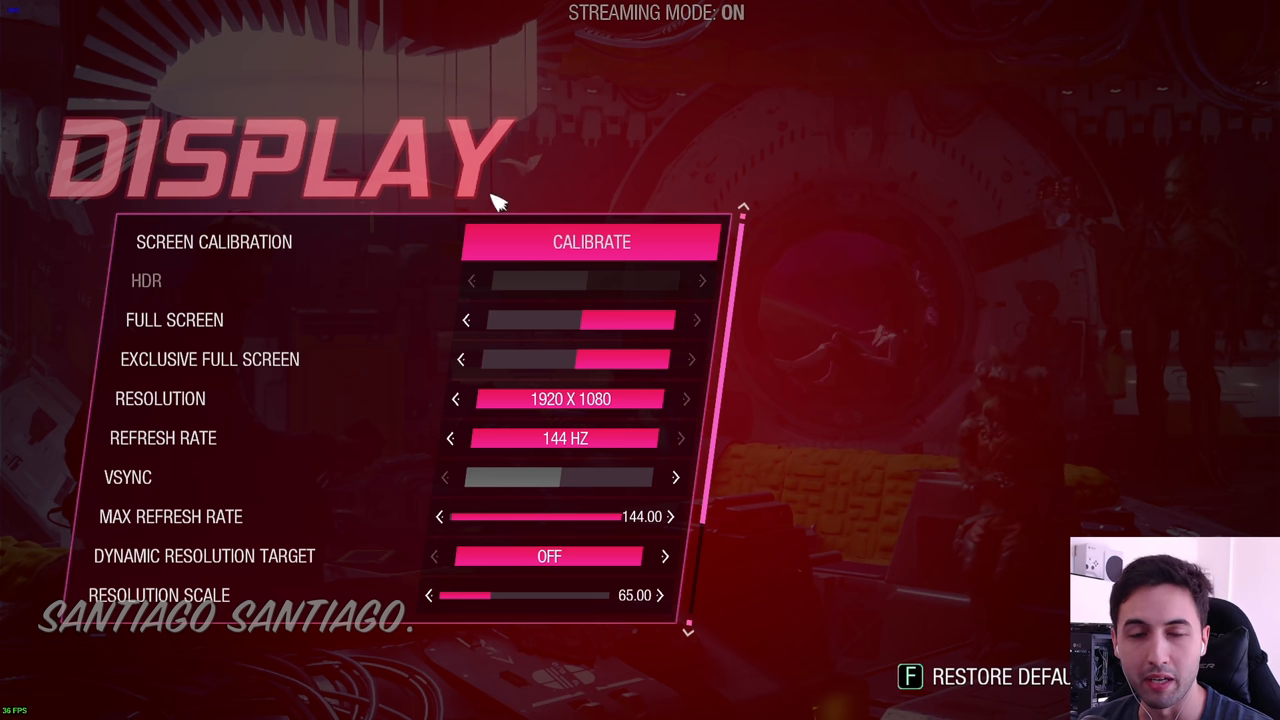
{"action": "mouse_move", "coordinate": [570, 398]}
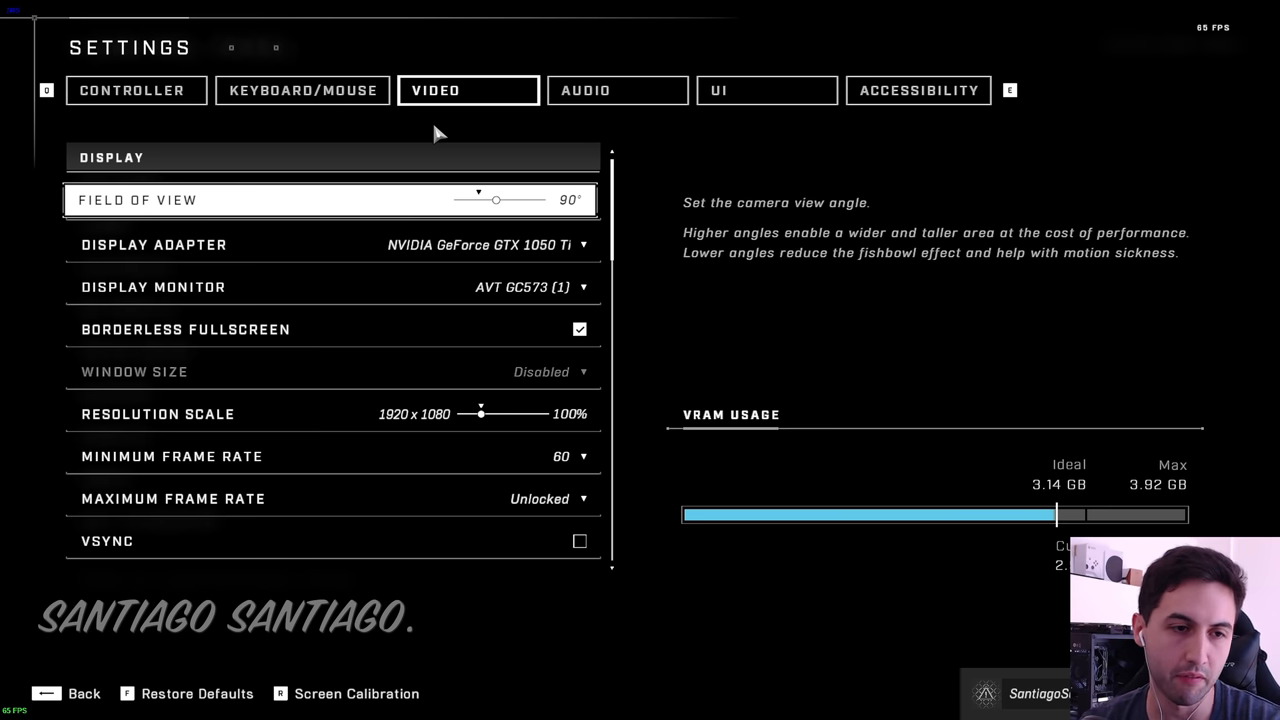
{"action": "mouse_move", "coordinate": [480, 237]}
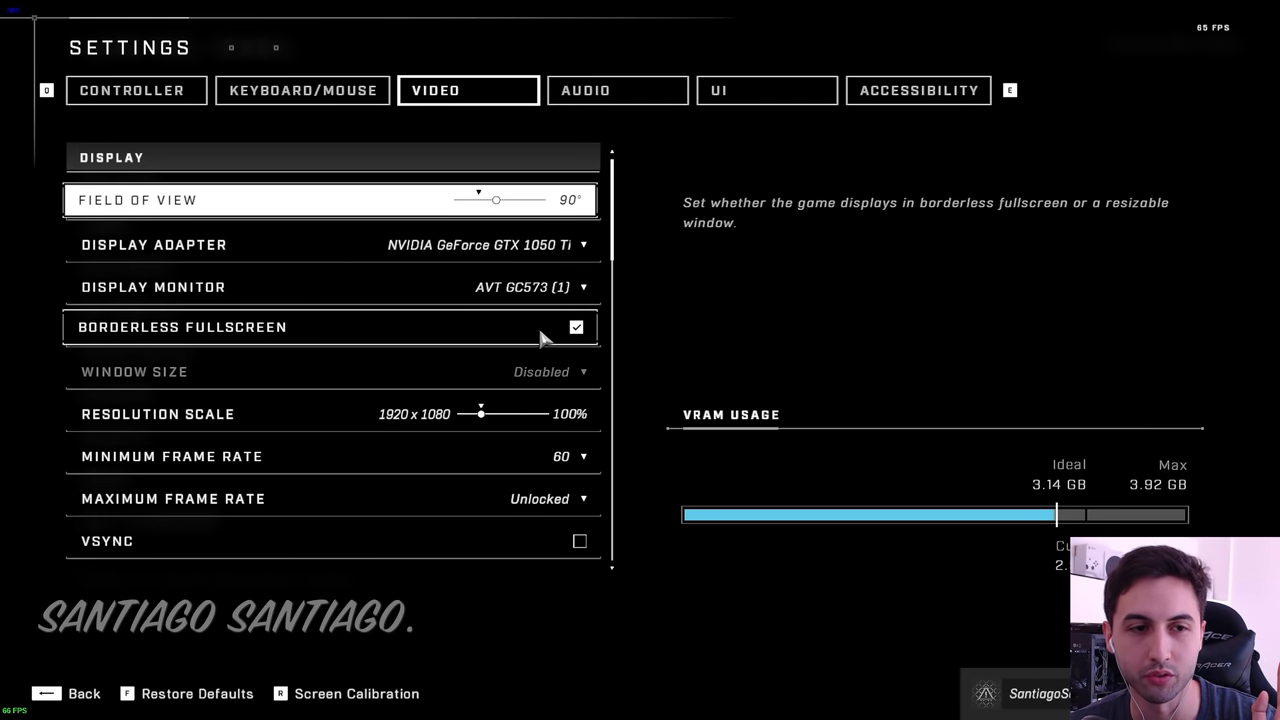
{"action": "mouse_move", "coordinate": [483, 327]}
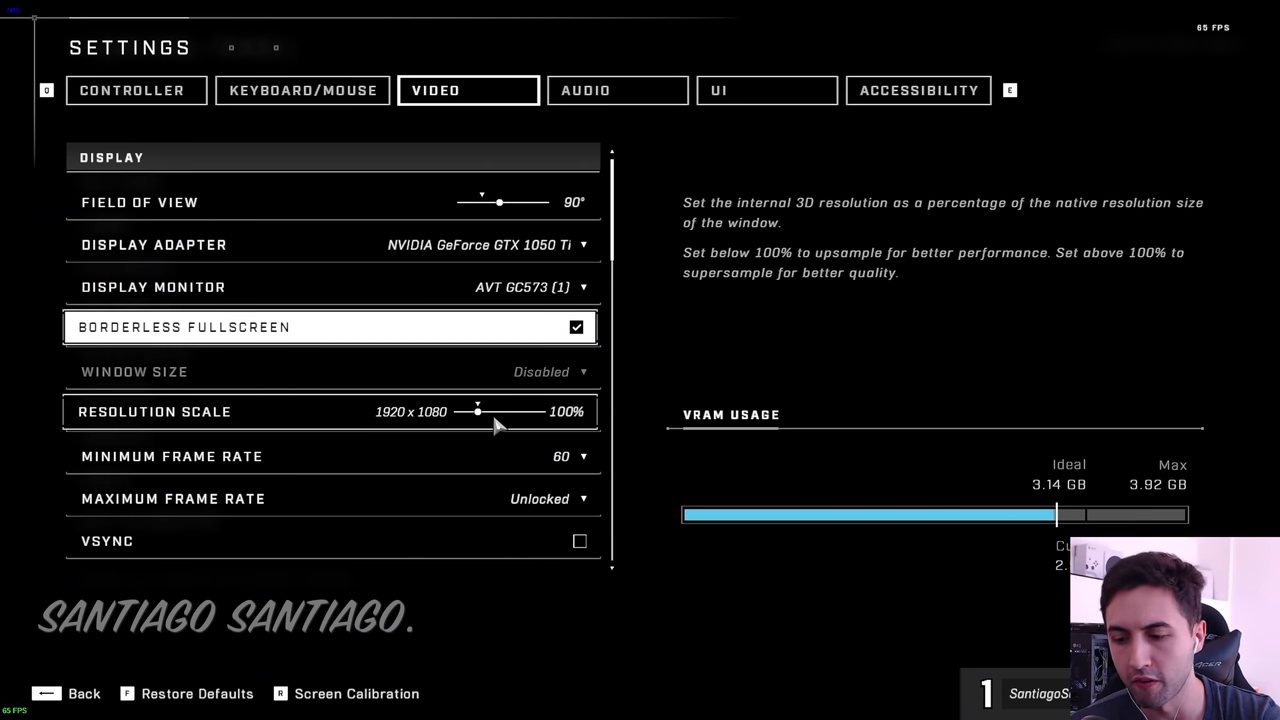
{"action": "left_click_drag", "start_coordinate": [499, 411], "coordinate": [476, 411]}
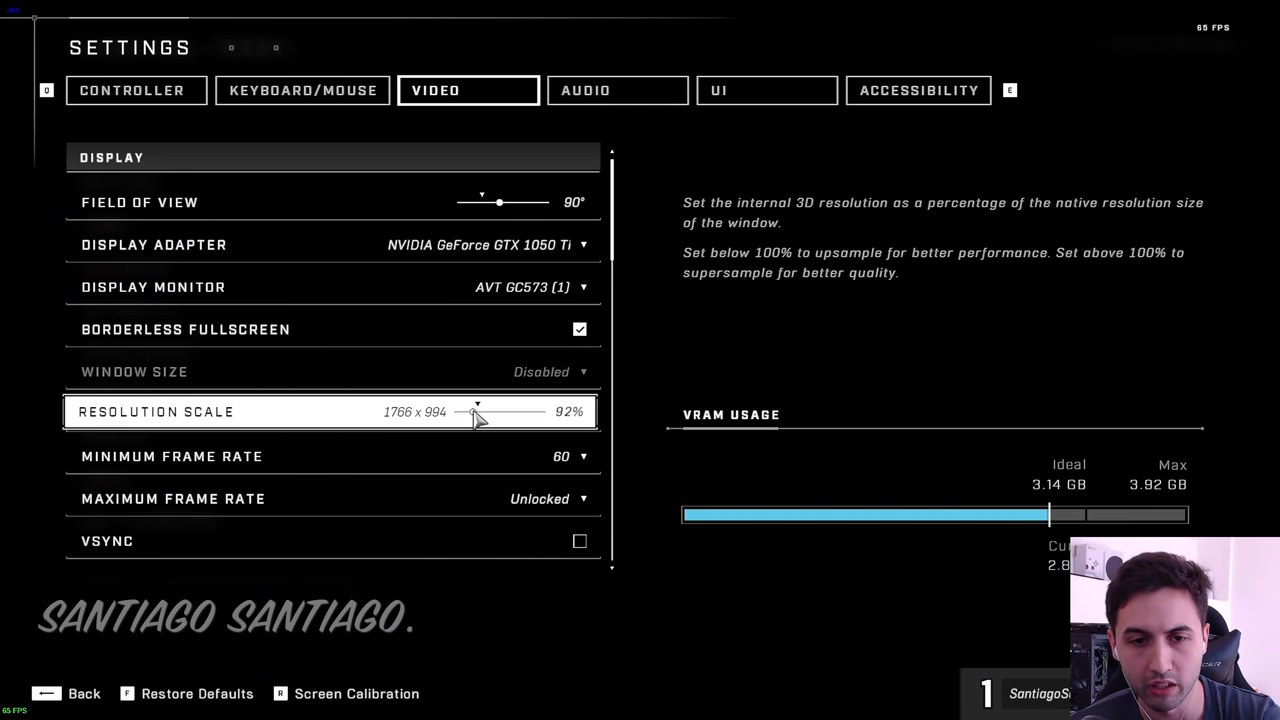
{"action": "left_click_drag", "start_coordinate": [499, 412], "coordinate": [470, 412]}
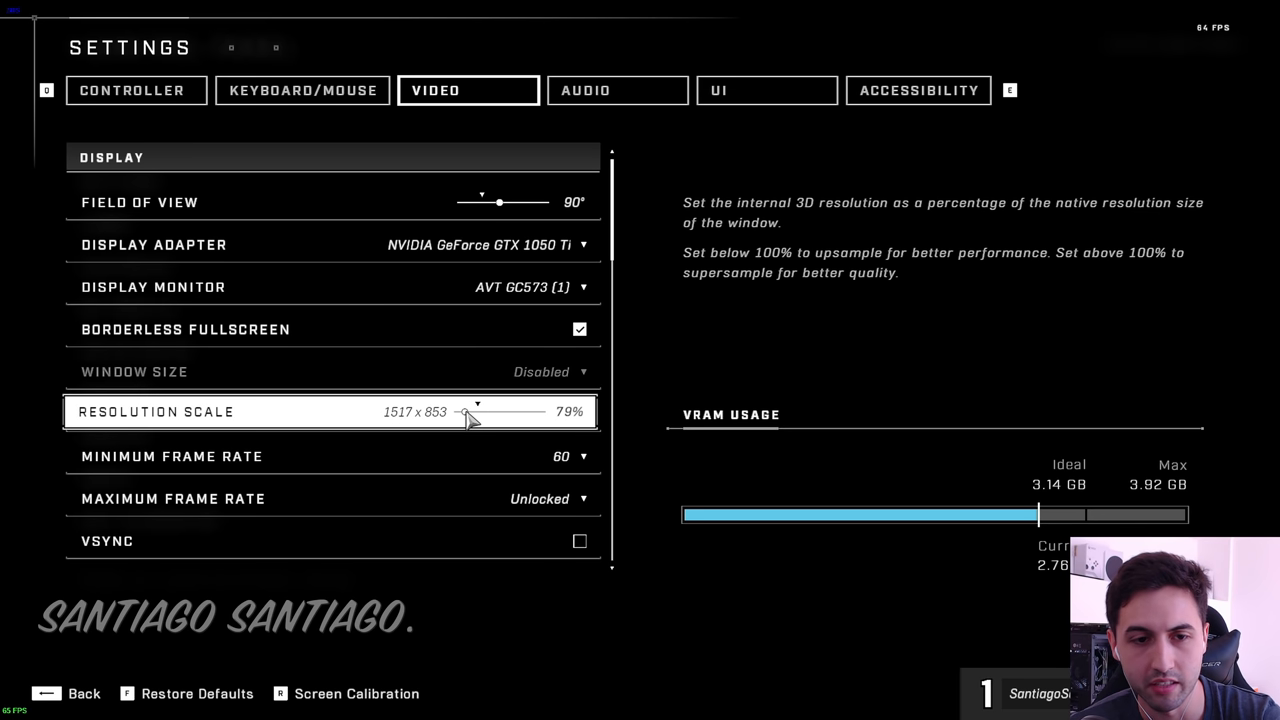
{"action": "left_click_drag", "start_coordinate": [458, 412], "coordinate": [476, 412]}
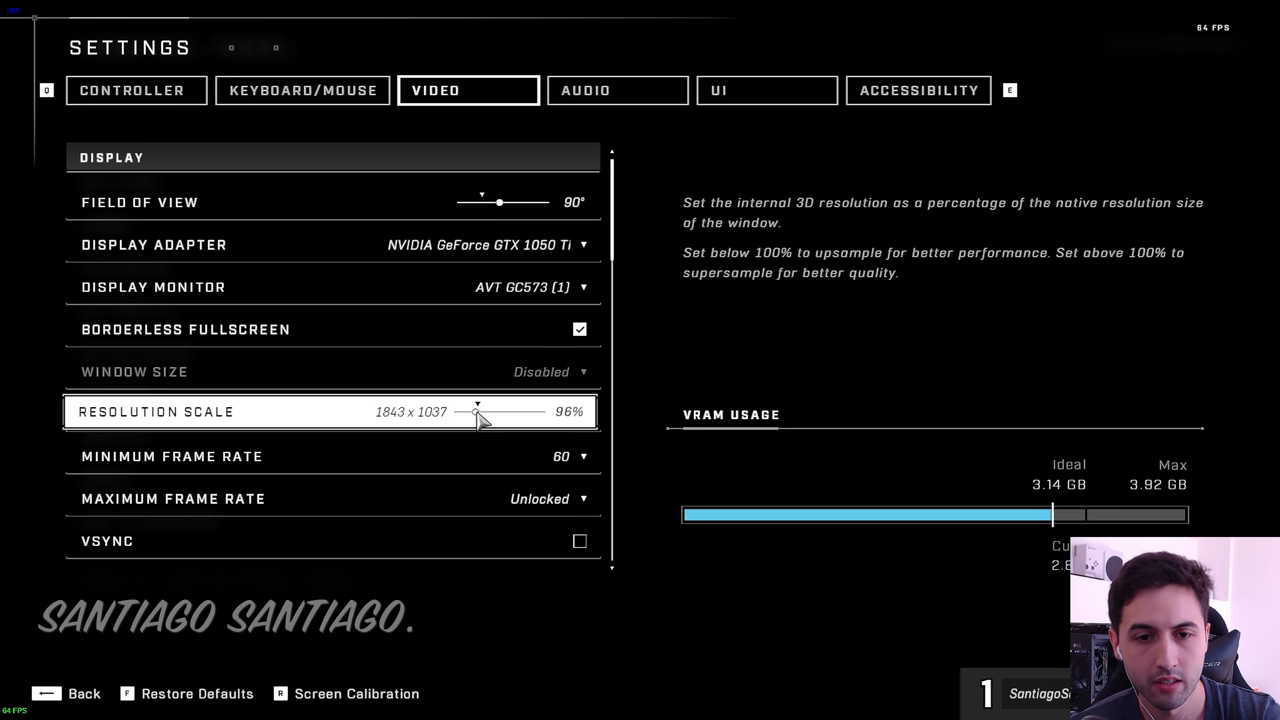
{"action": "left_click_drag", "start_coordinate": [476, 411], "coordinate": [490, 411]}
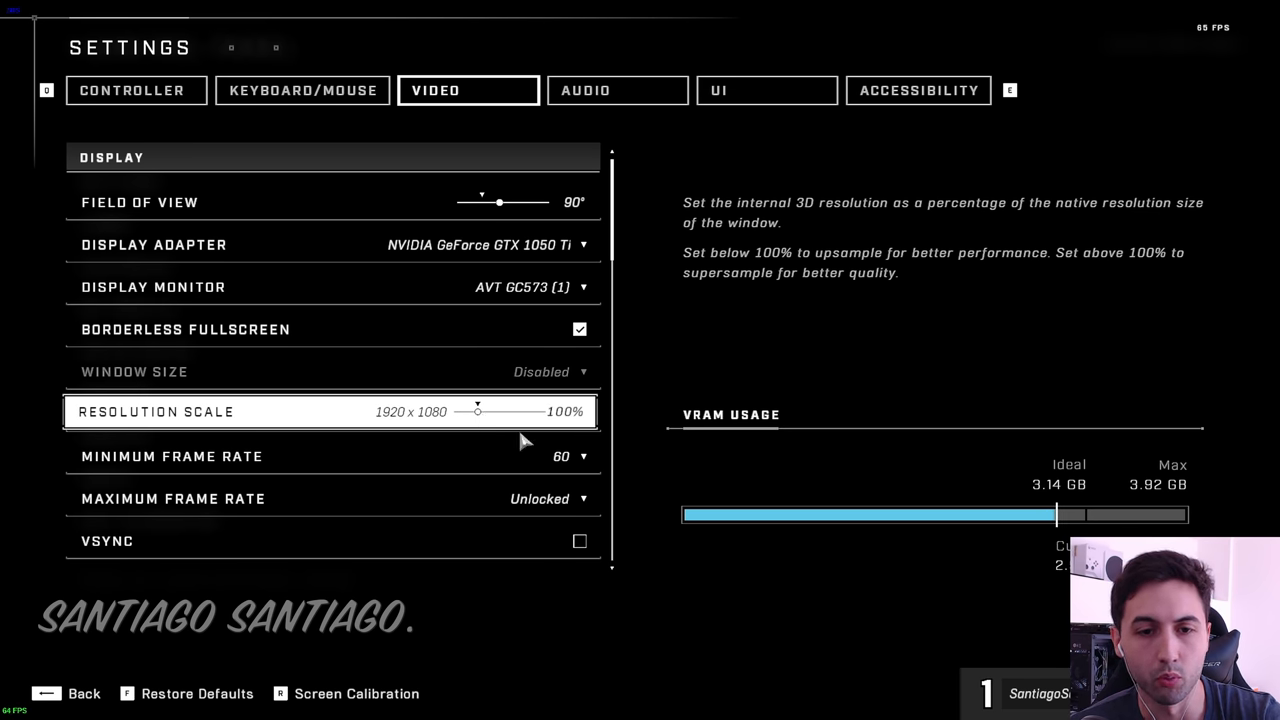
{"action": "mouse_move", "coordinate": [555, 454]}
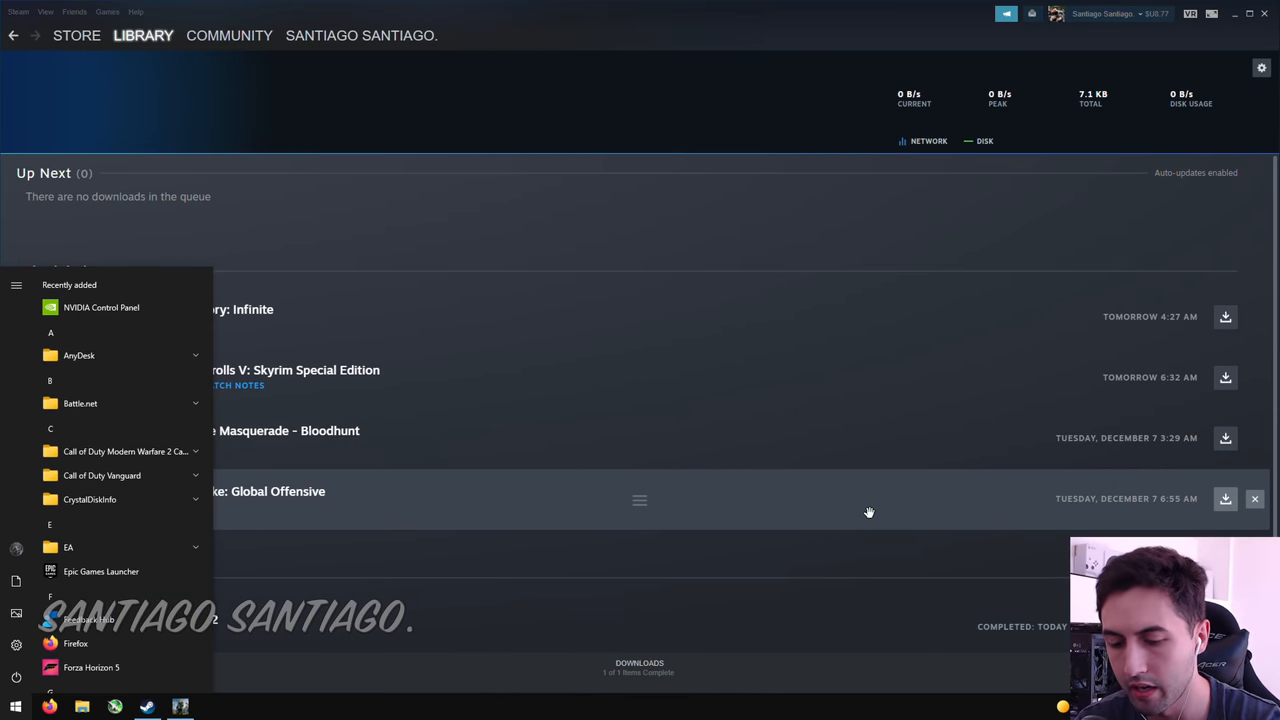
Step: Search 'resolution', pick 1477 × 831 in Display settings, and keep changes
{"action": "type", "text": "resolution"}
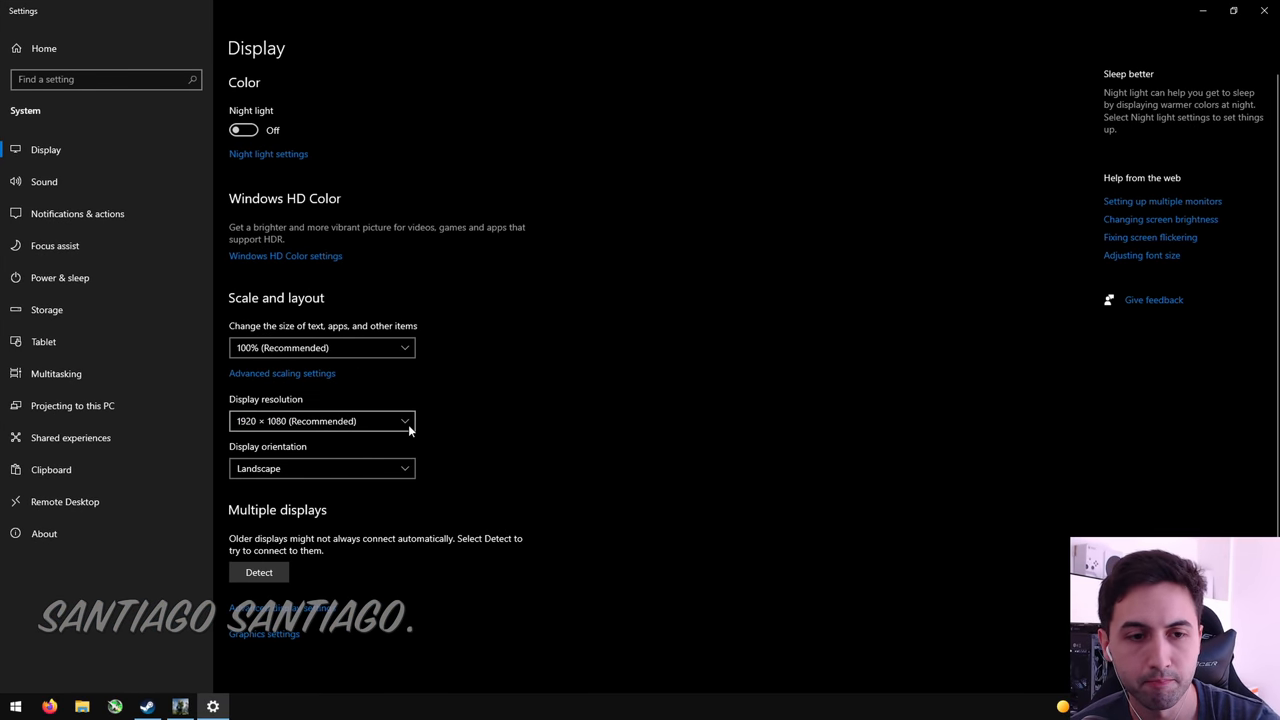
{"action": "left_click", "coordinate": [321, 420]}
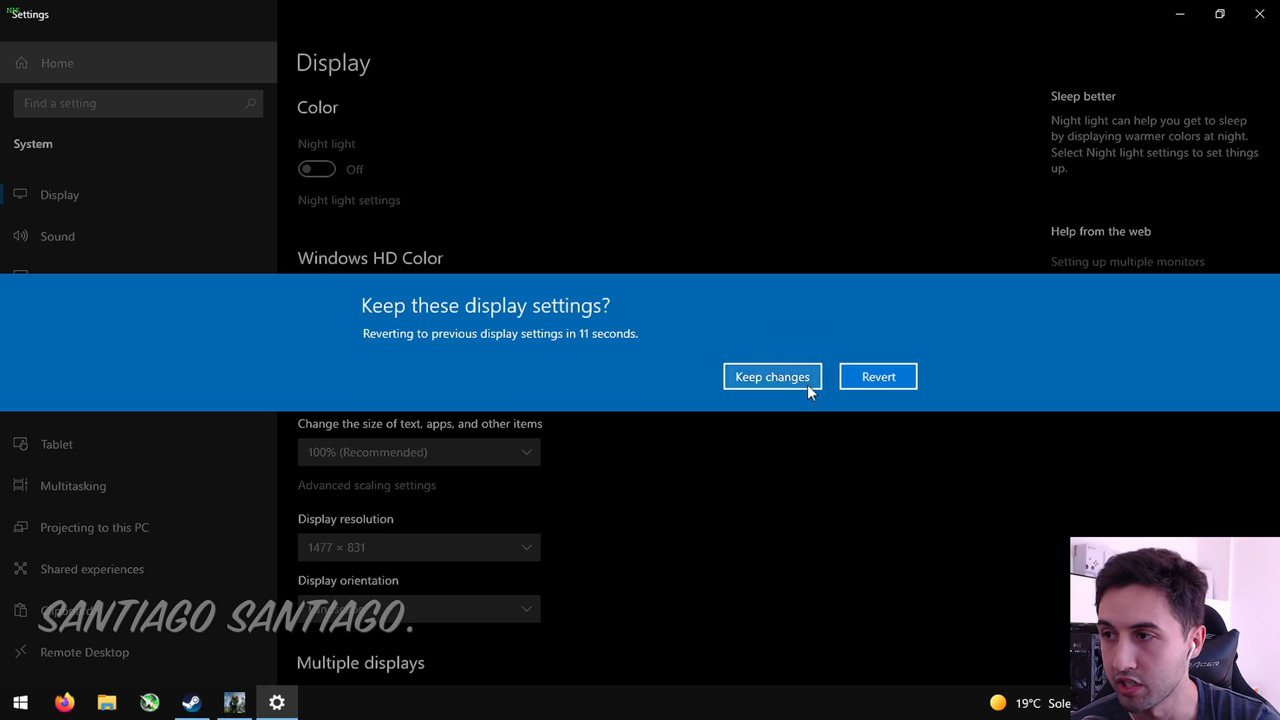
{"action": "left_click", "coordinate": [772, 376]}
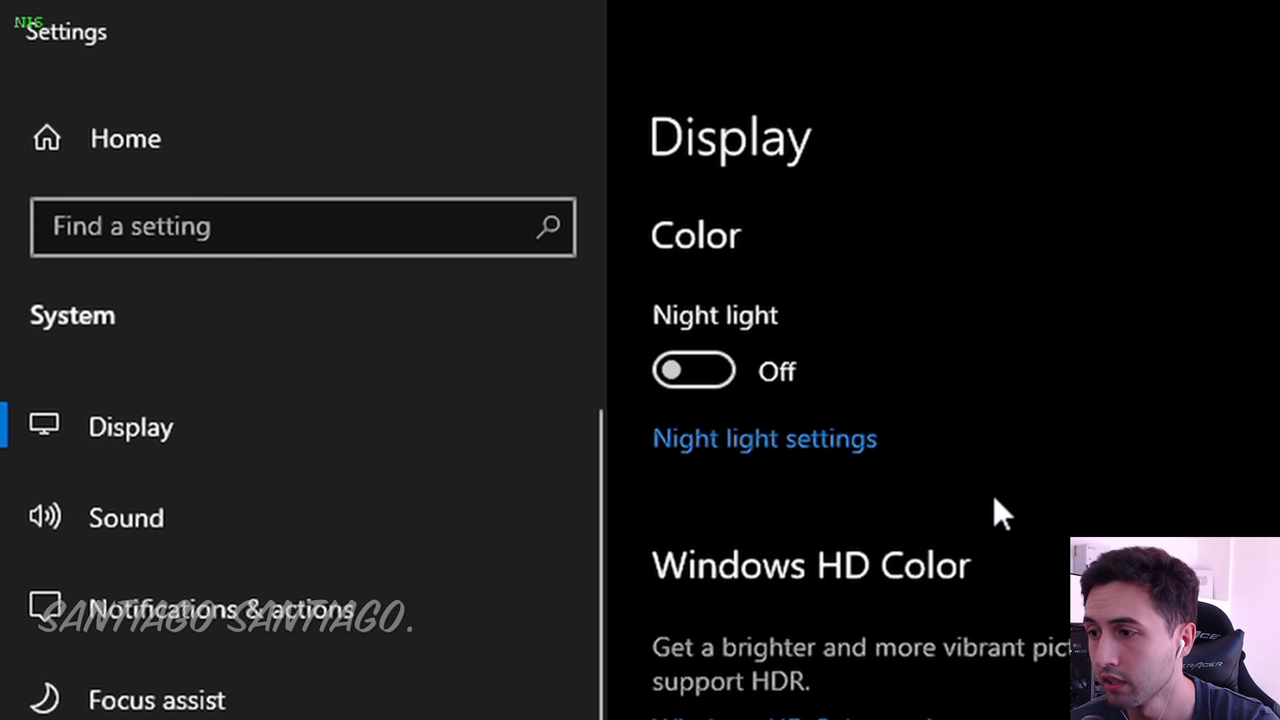
{"action": "left_click", "coordinate": [1219, 14]}
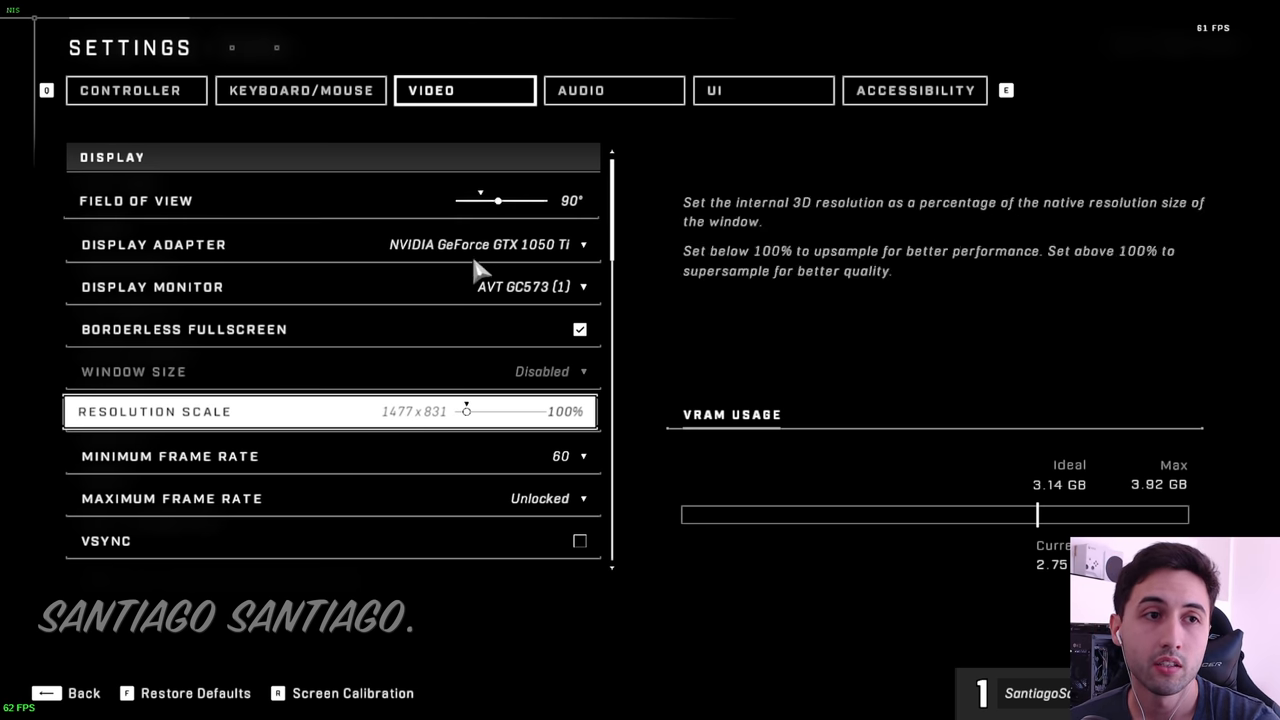
{"action": "mouse_move", "coordinate": [485, 540]}
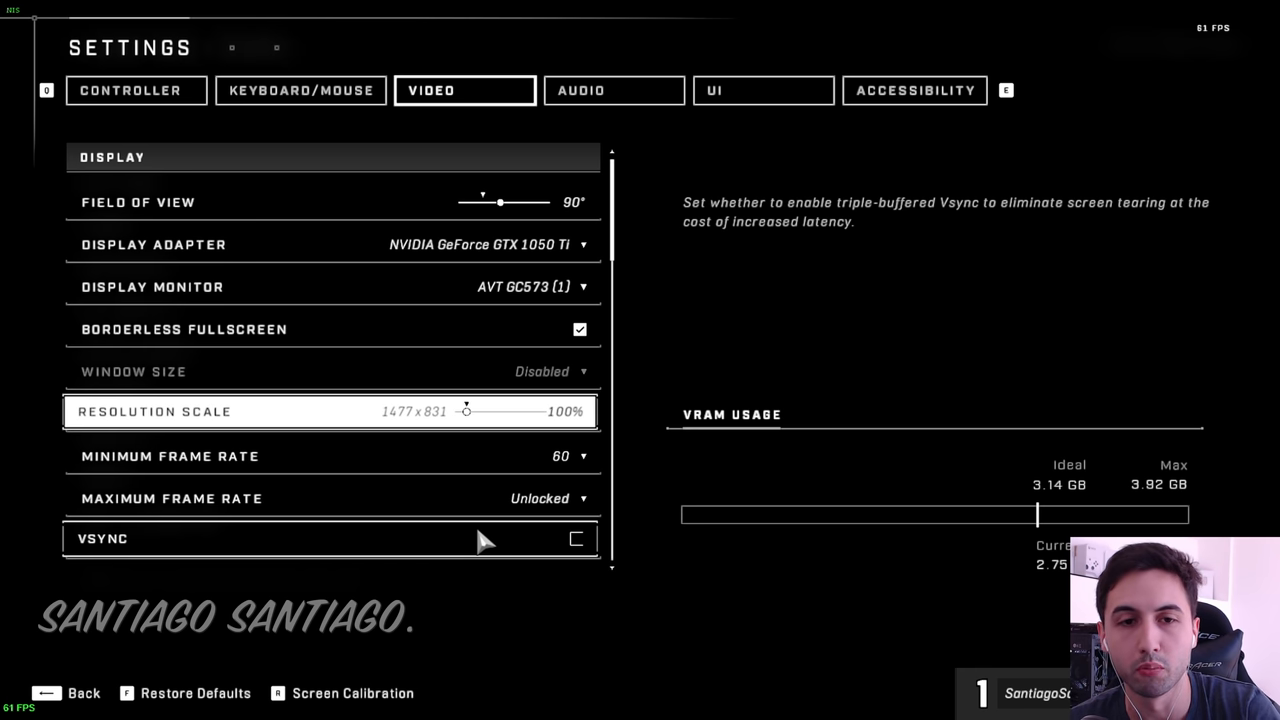
{"action": "mouse_move", "coordinate": [530, 480]}
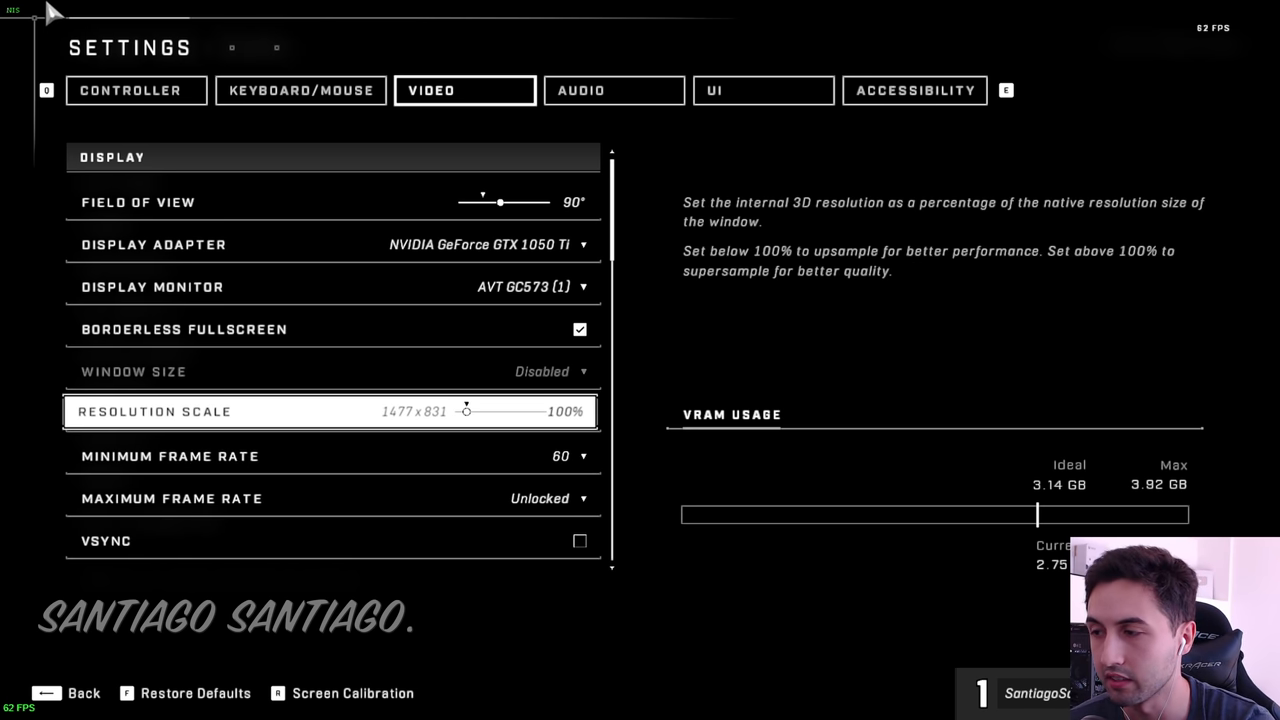
{"action": "mouse_move", "coordinate": [1232, 498]}
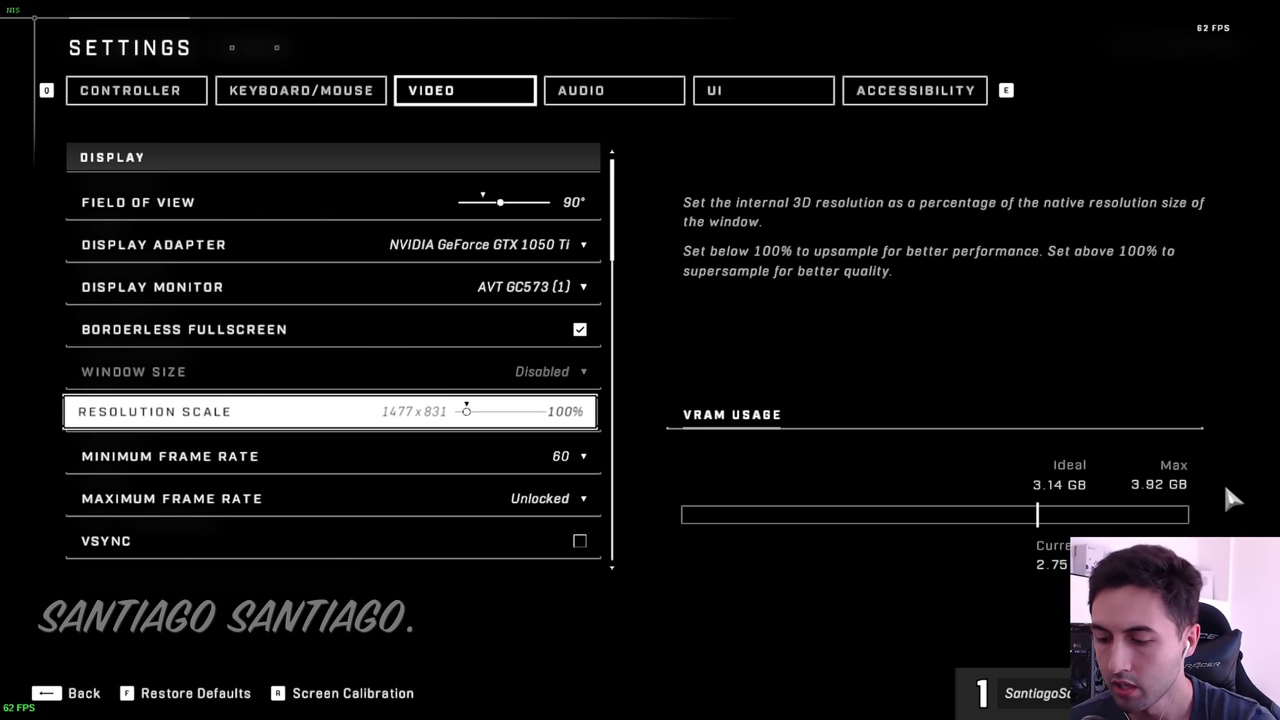
{"action": "left_click", "coordinate": [20, 702]}
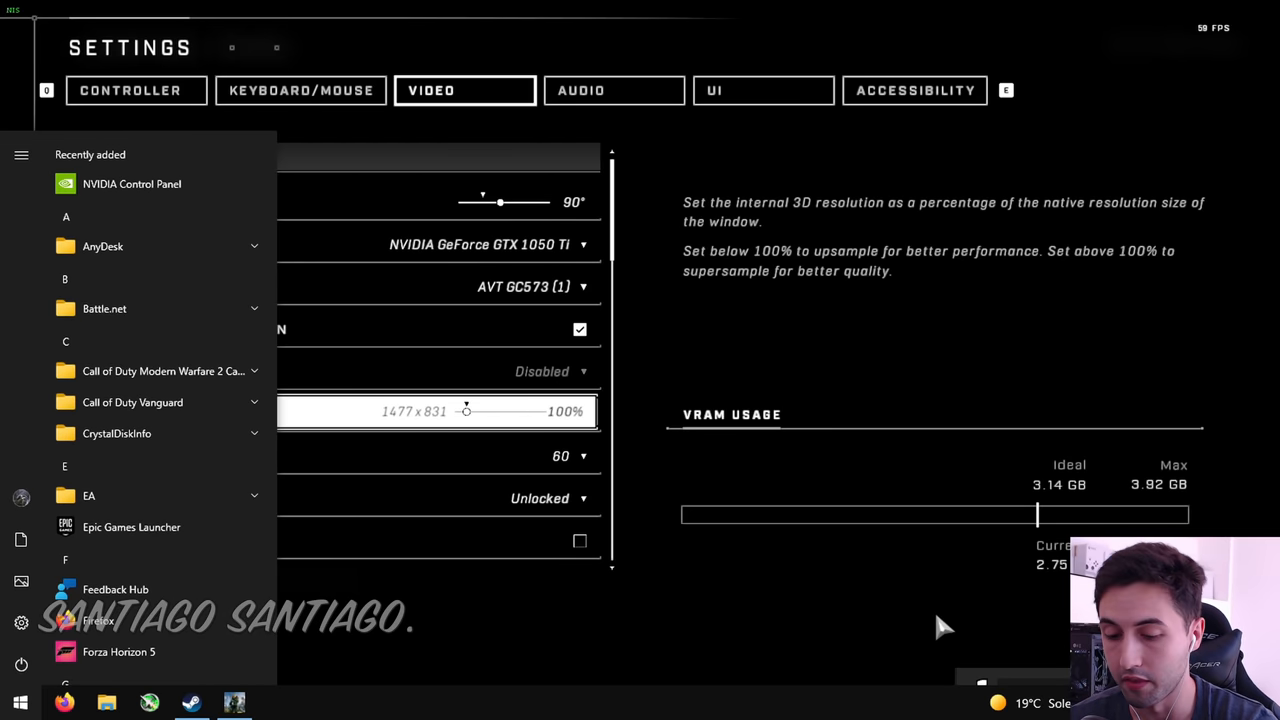
Step: Search 'resolution', select 1600 × 900 in Display settings, and keep changes
{"action": "type", "text": "resolution"}
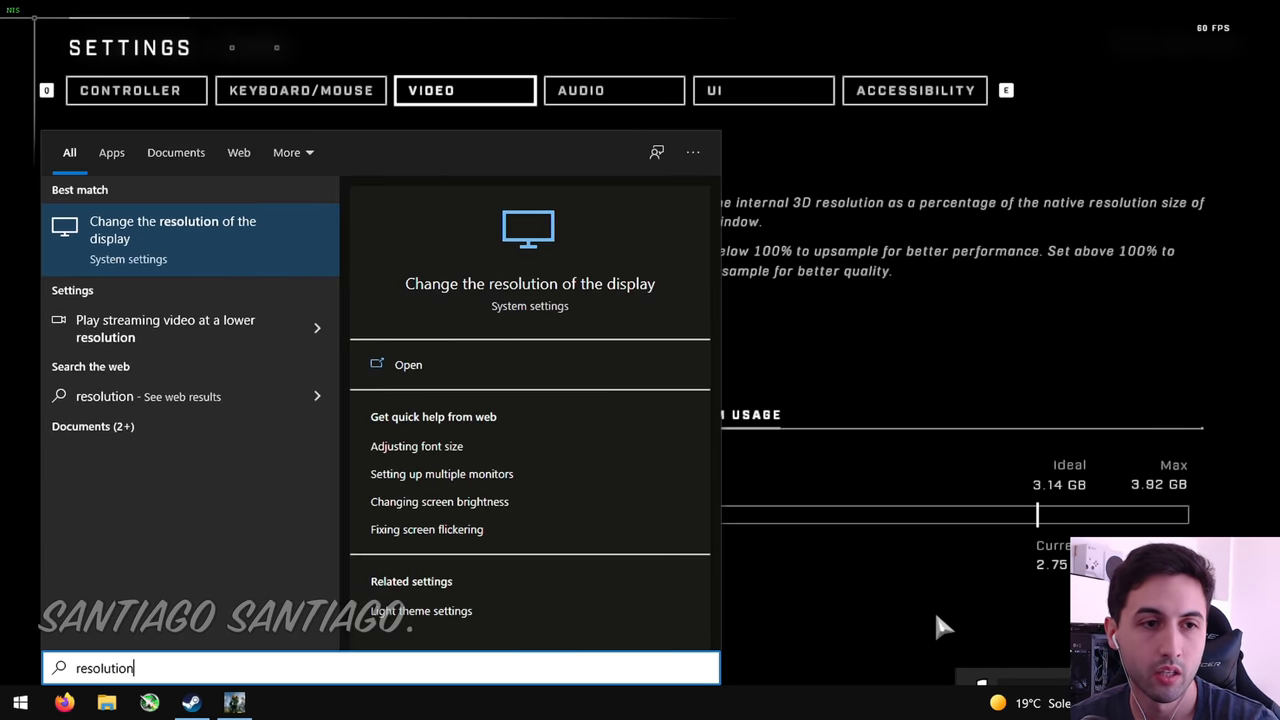
{"action": "left_click", "coordinate": [408, 364]}
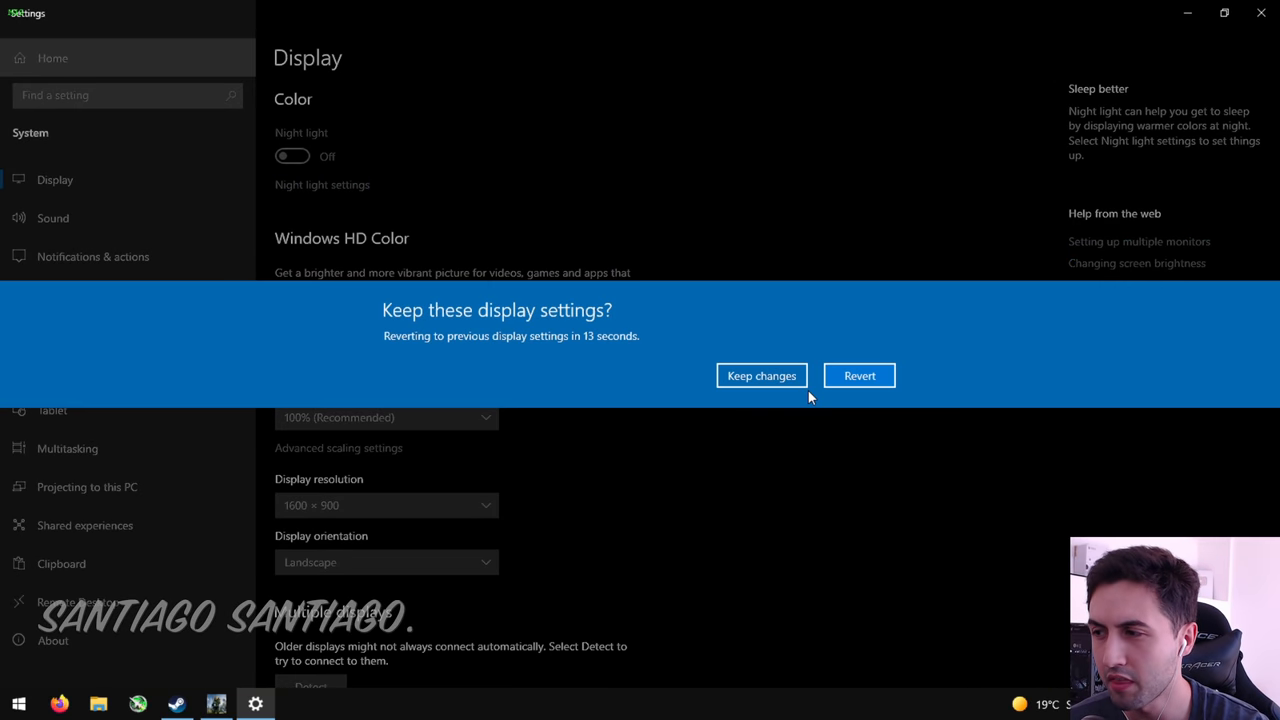
{"action": "left_click", "coordinate": [761, 375]}
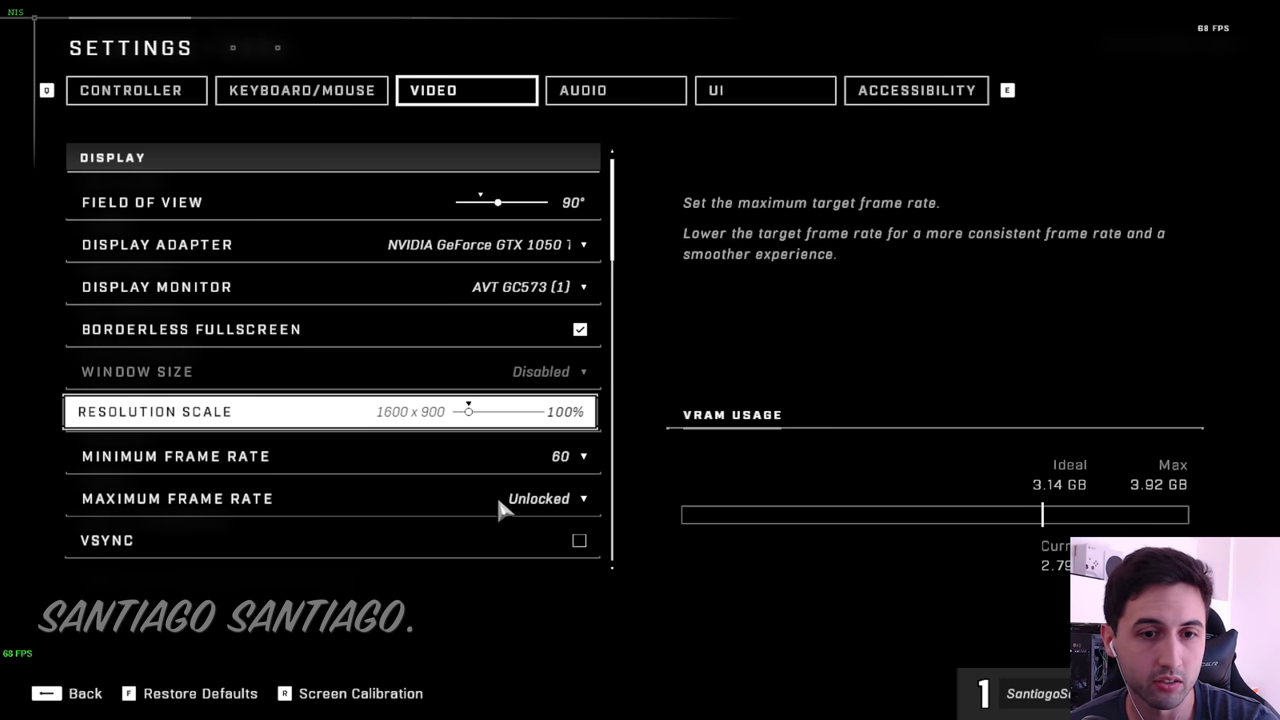
{"action": "mouse_move", "coordinate": [200, 400]}
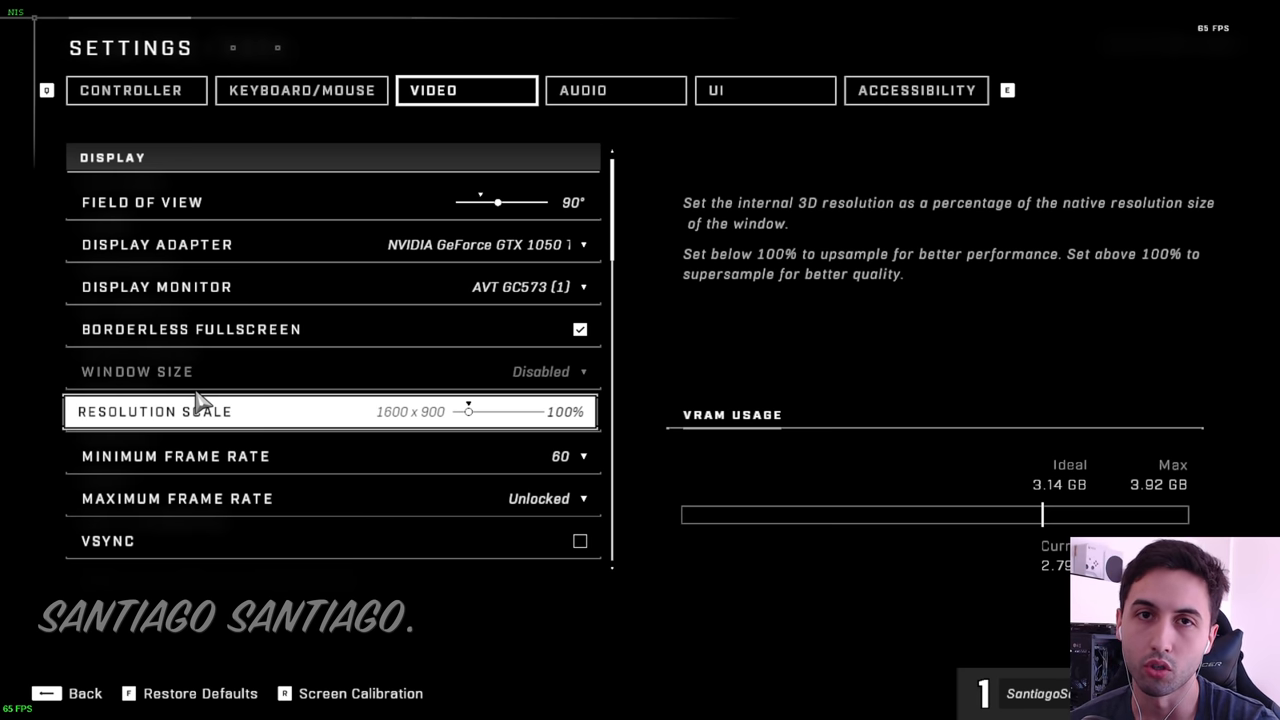
{"action": "mouse_move", "coordinate": [585, 368]}
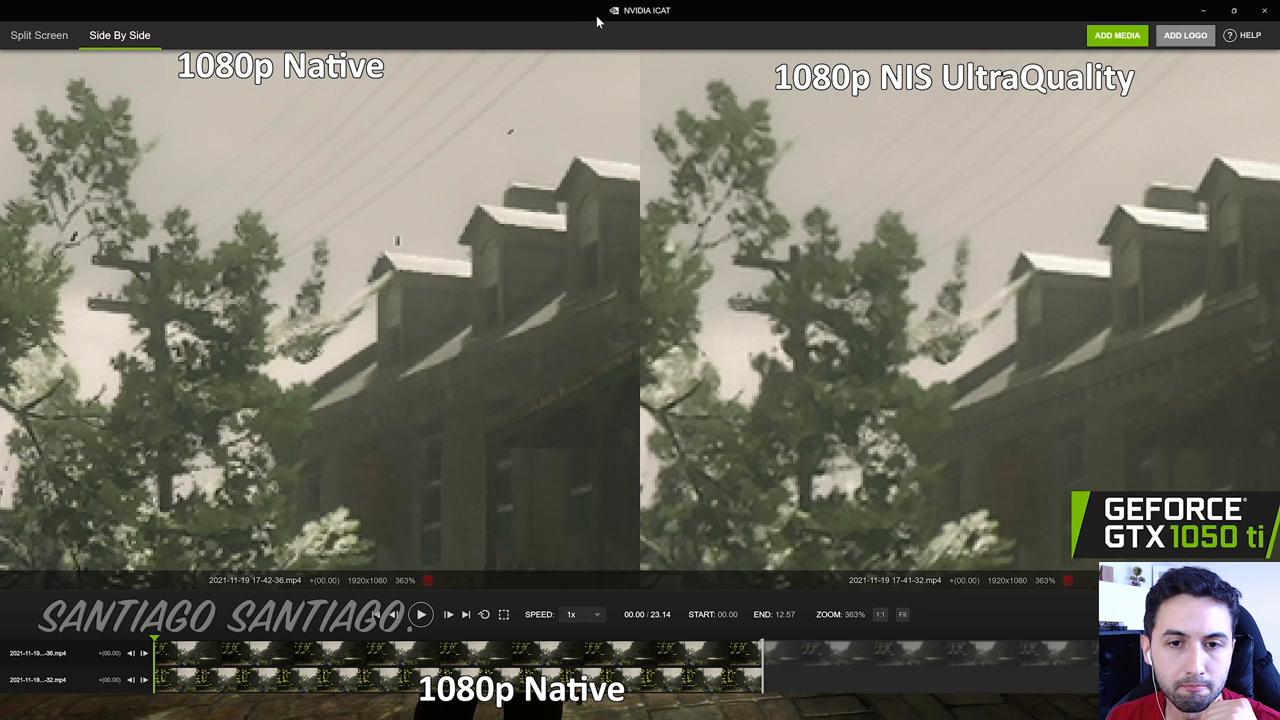
Step: Play the 1080p Native versus NIS UltraQuality clips side by side
{"action": "left_click", "coordinate": [420, 614]}
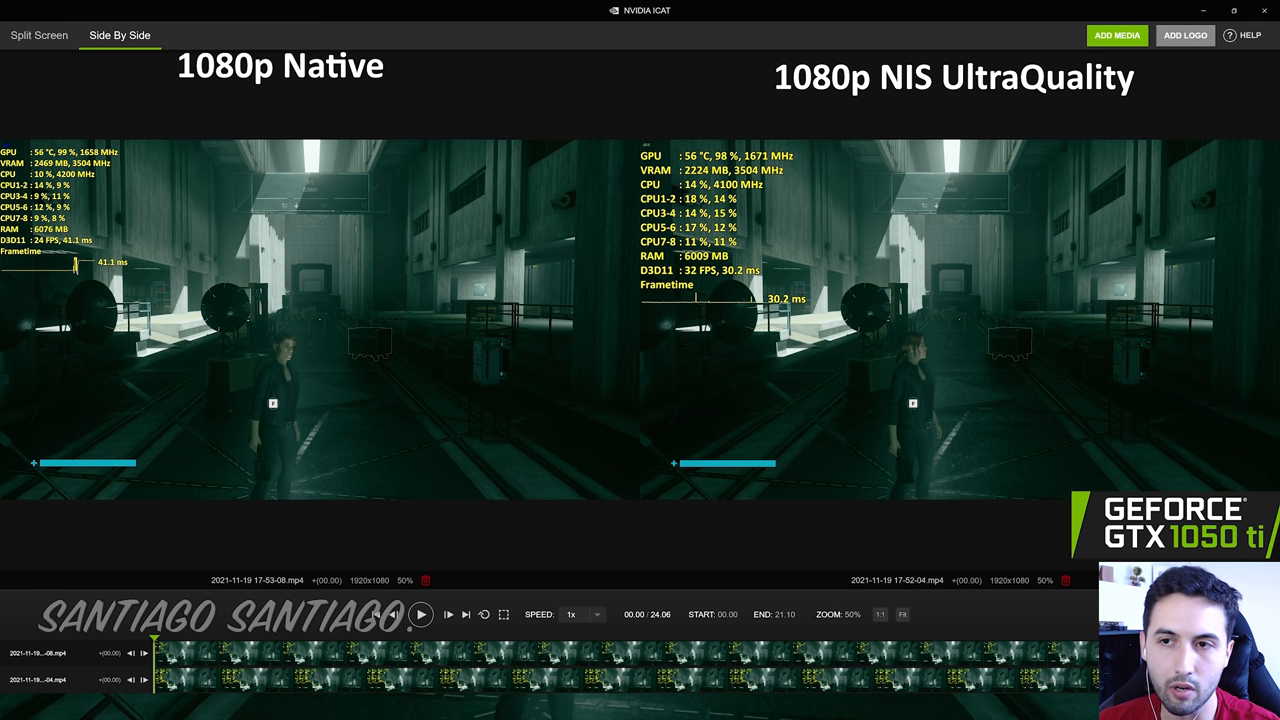
{"action": "mouse_move", "coordinate": [500, 417]}
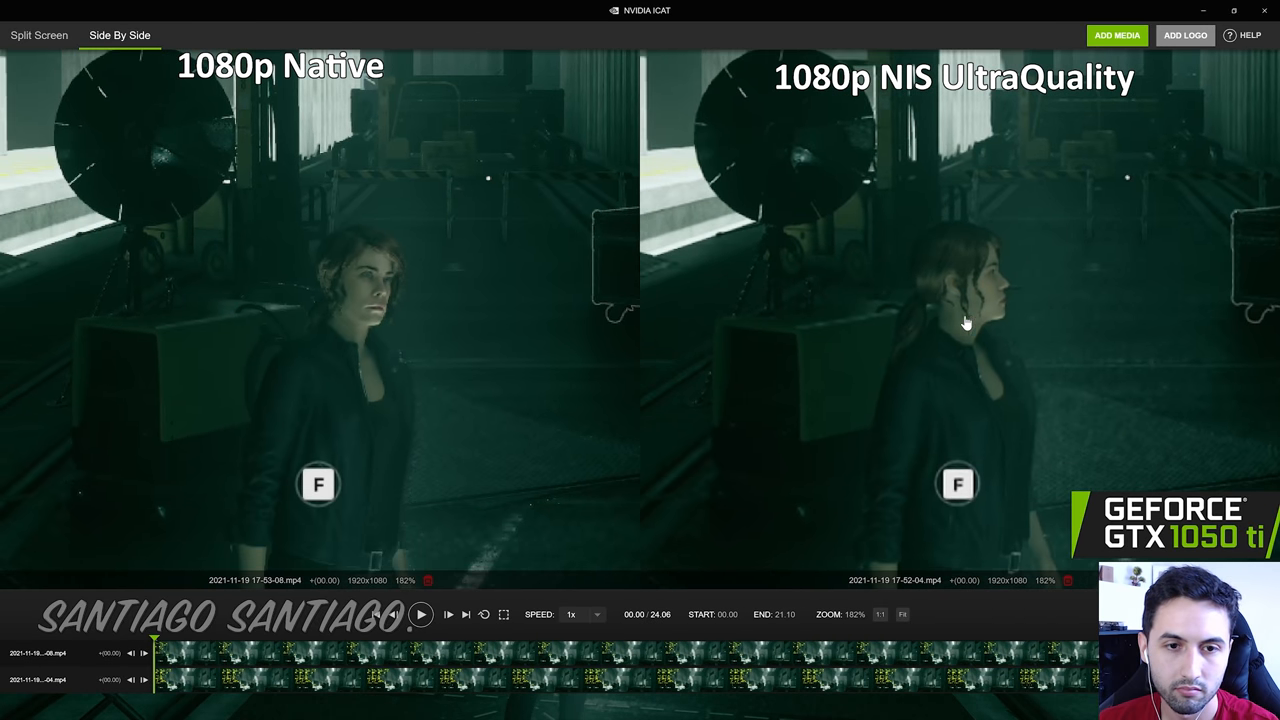
{"action": "left_click", "coordinate": [420, 614]}
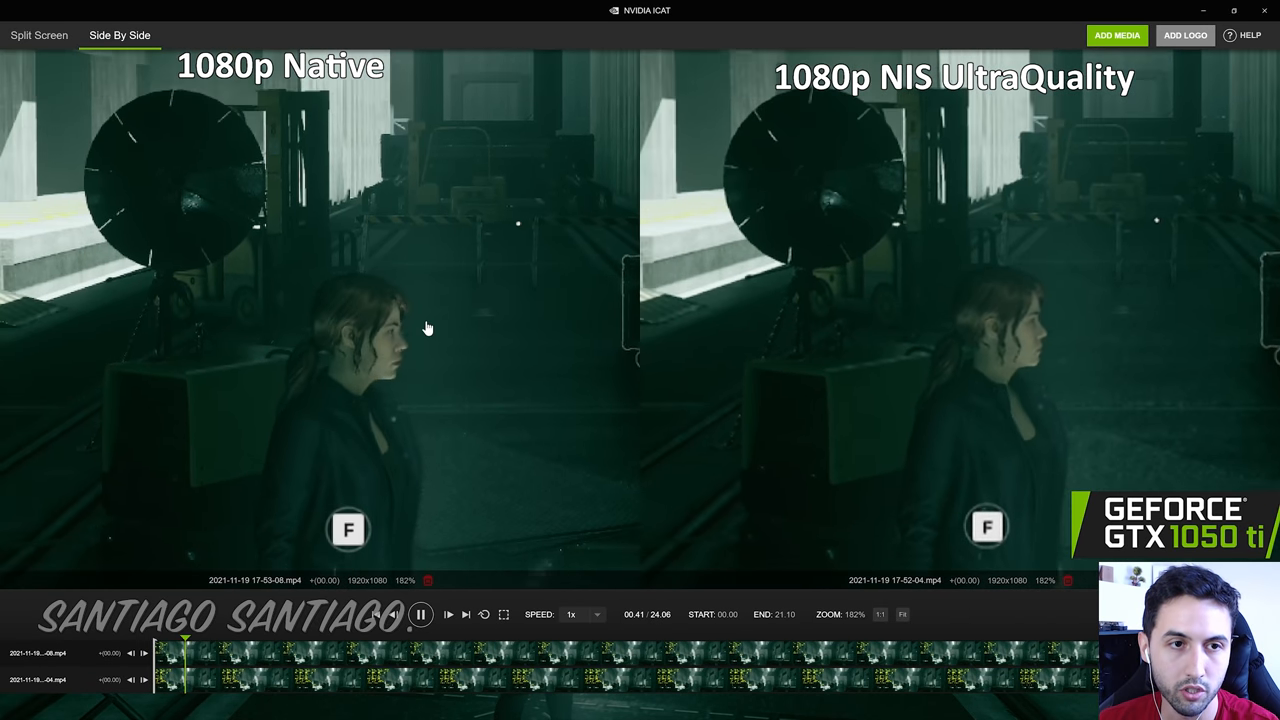